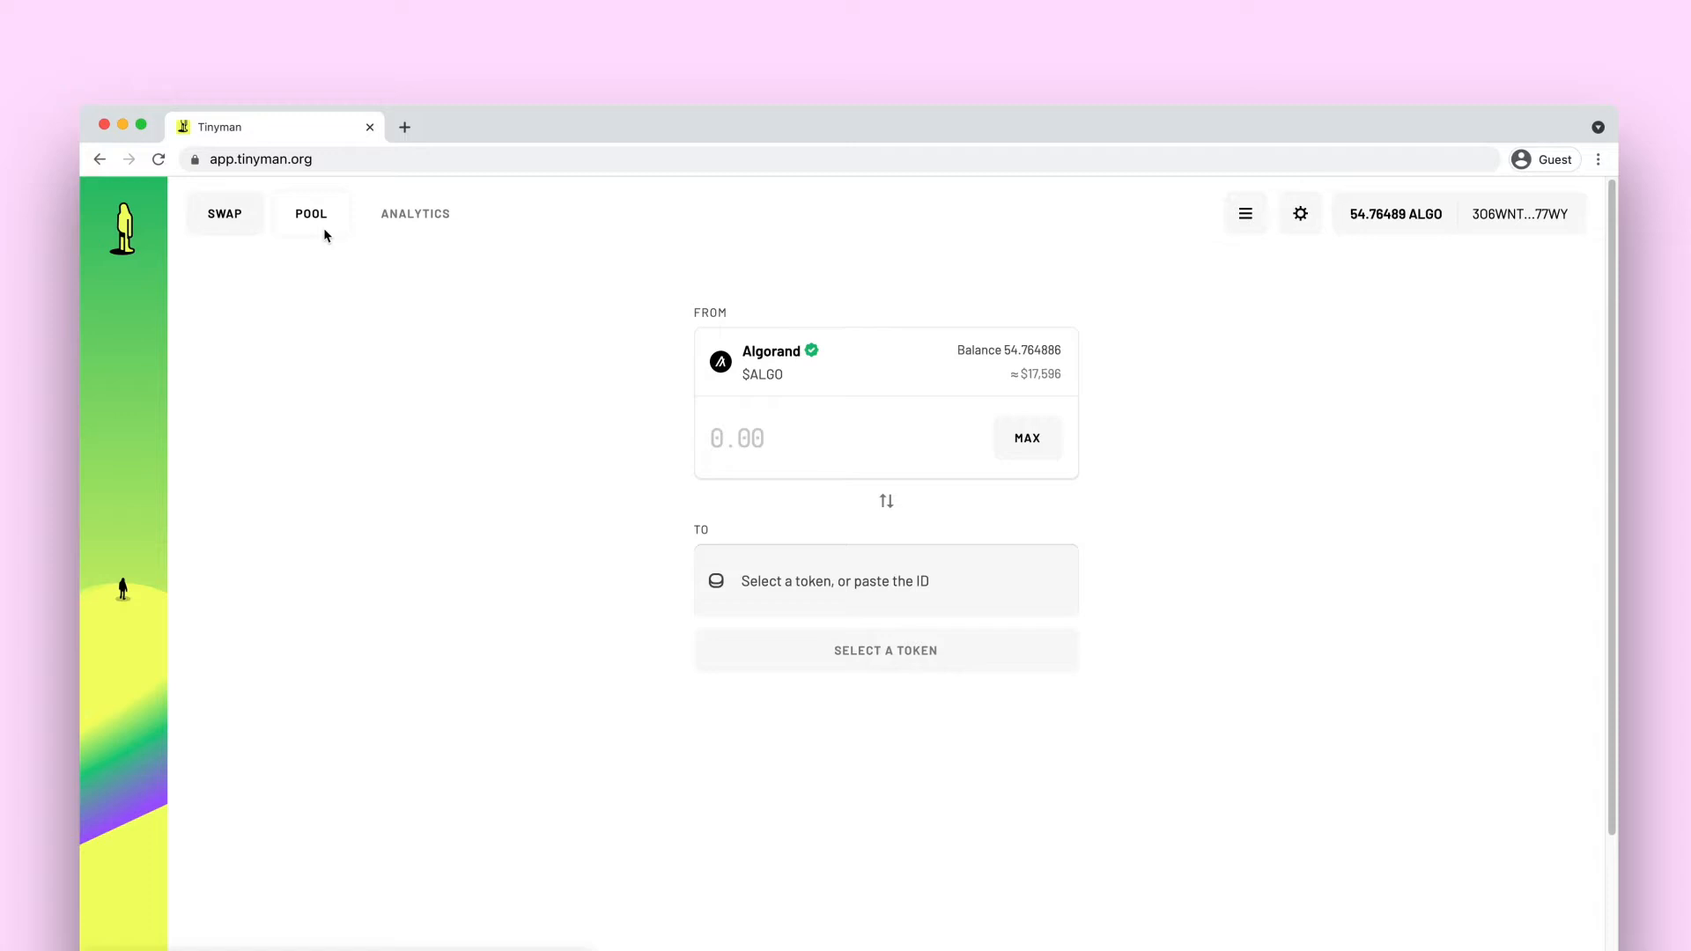
Step: Go to the liquidity pools page, which lists no liquidity yet
left_click(310, 213)
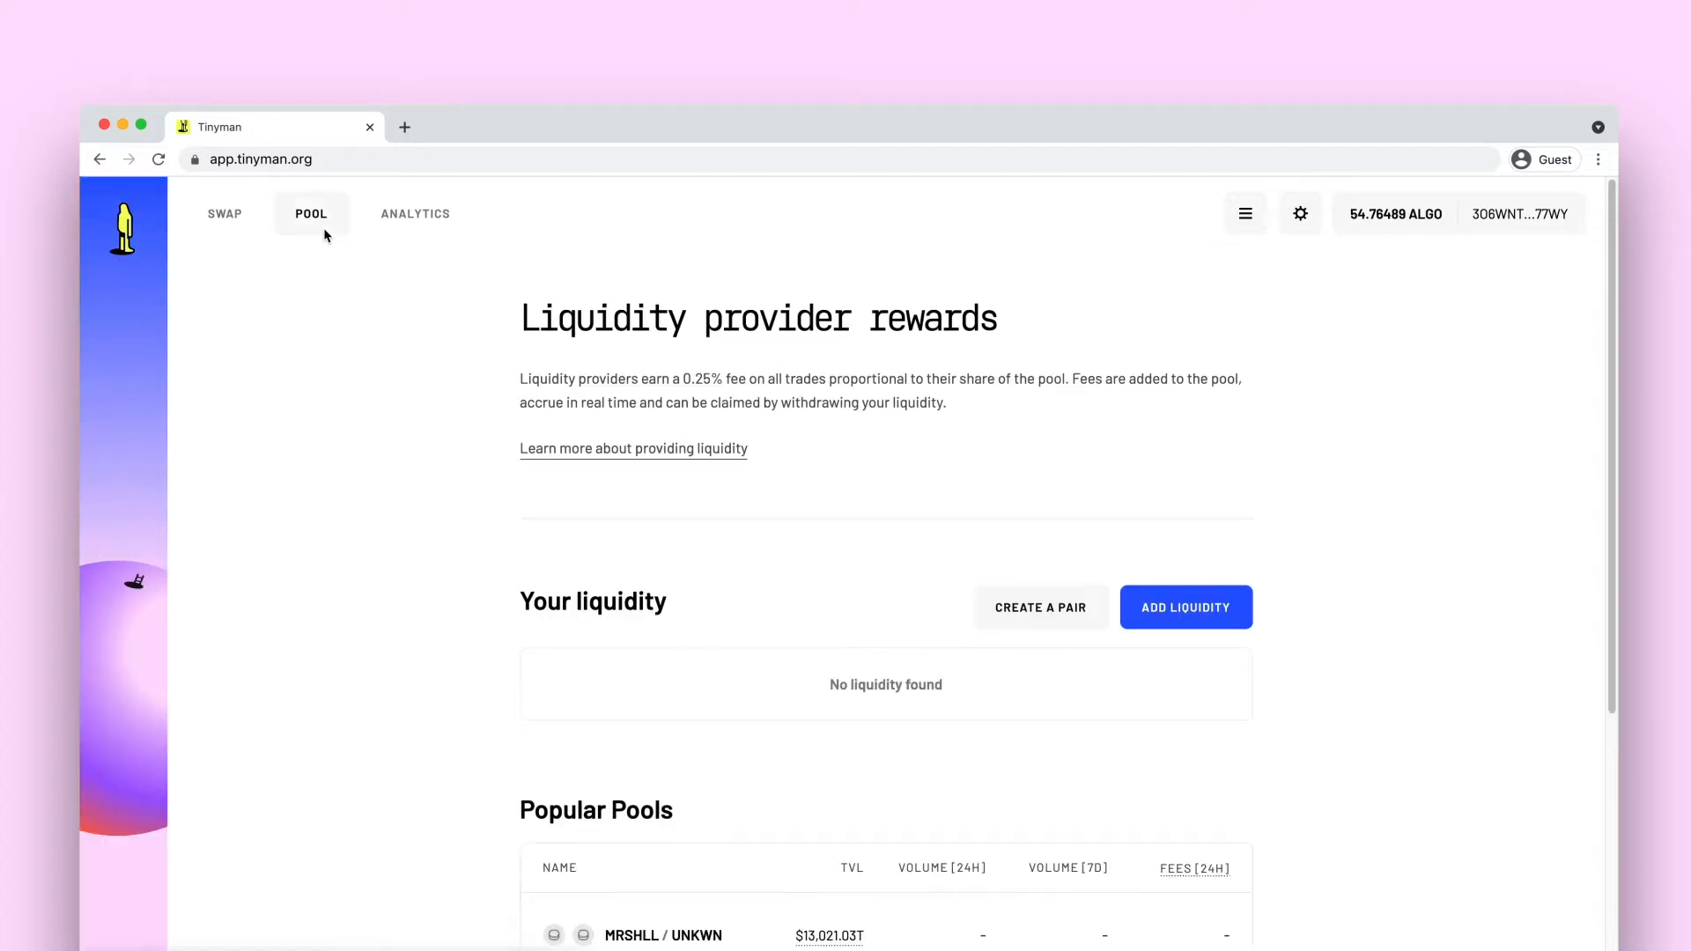
mouse_move(1039, 608)
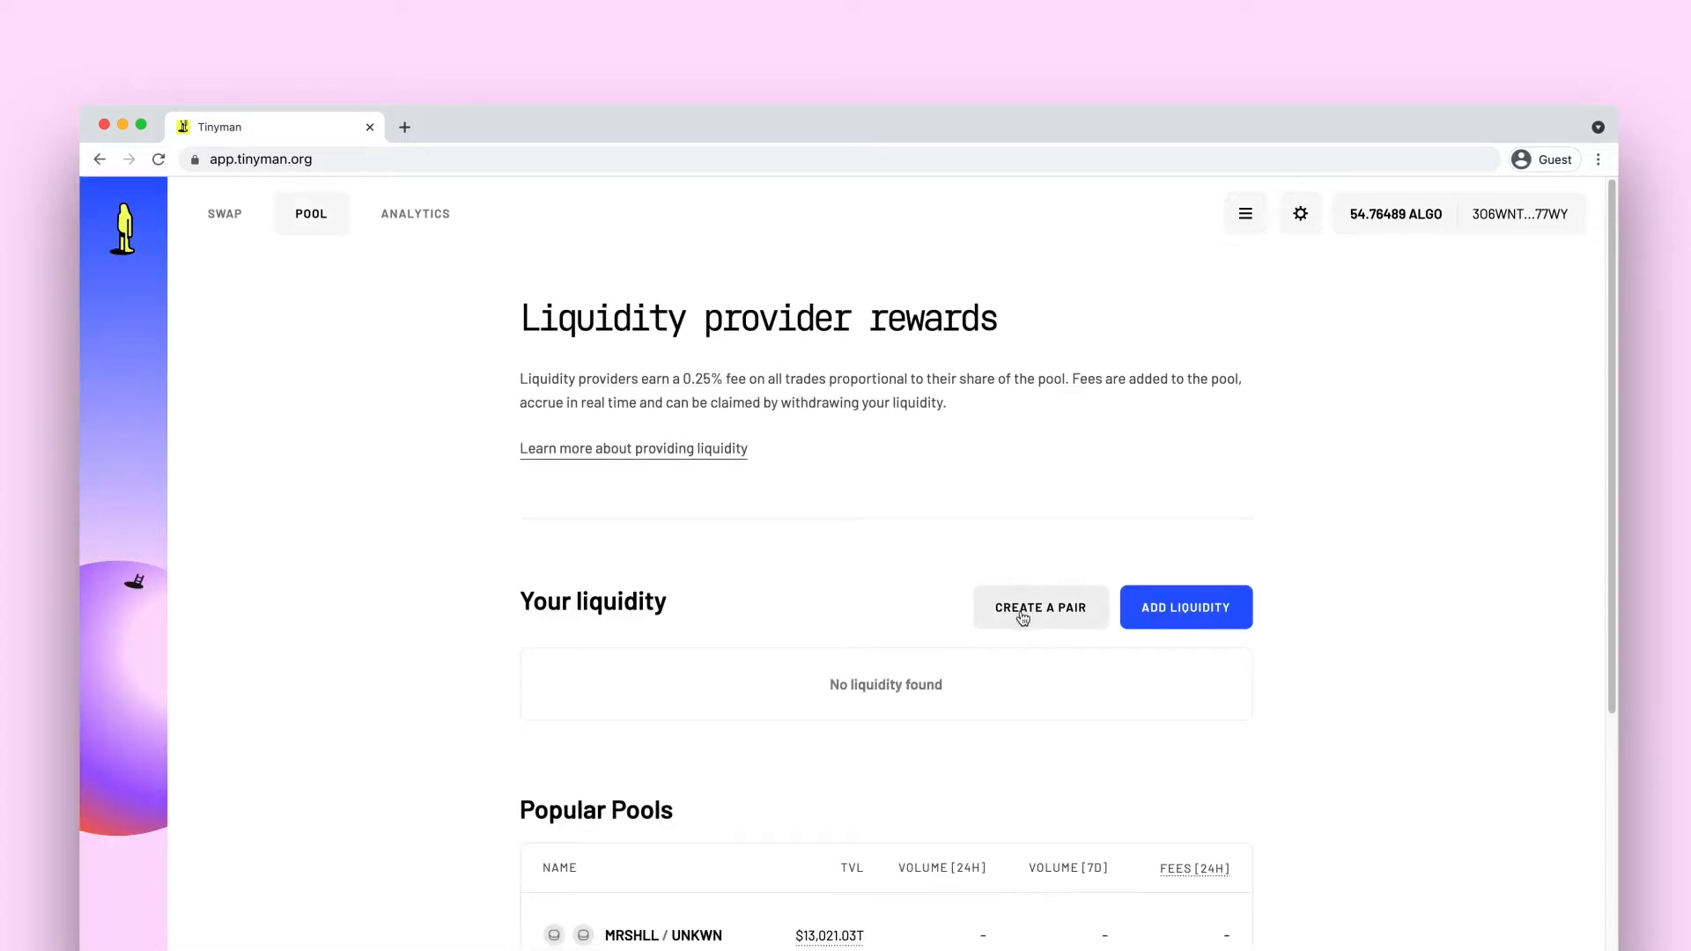
Step: Start a new pair and pick Tiny Test as the second token alongside ALGO
left_click(1039, 606)
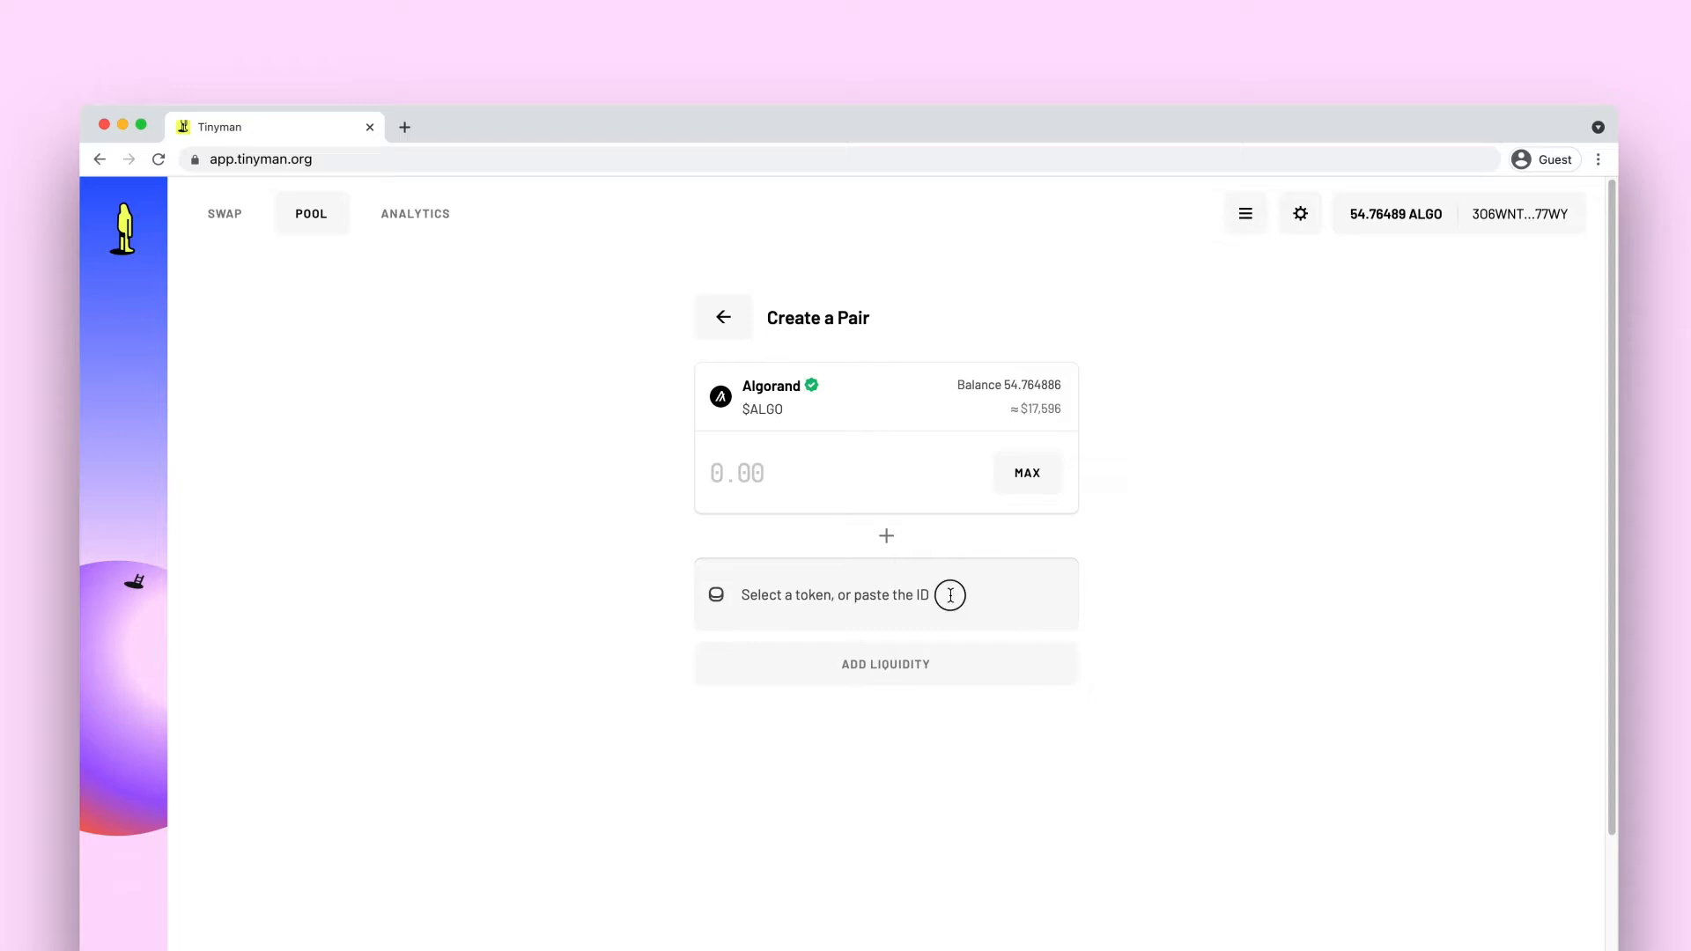
type("tin")
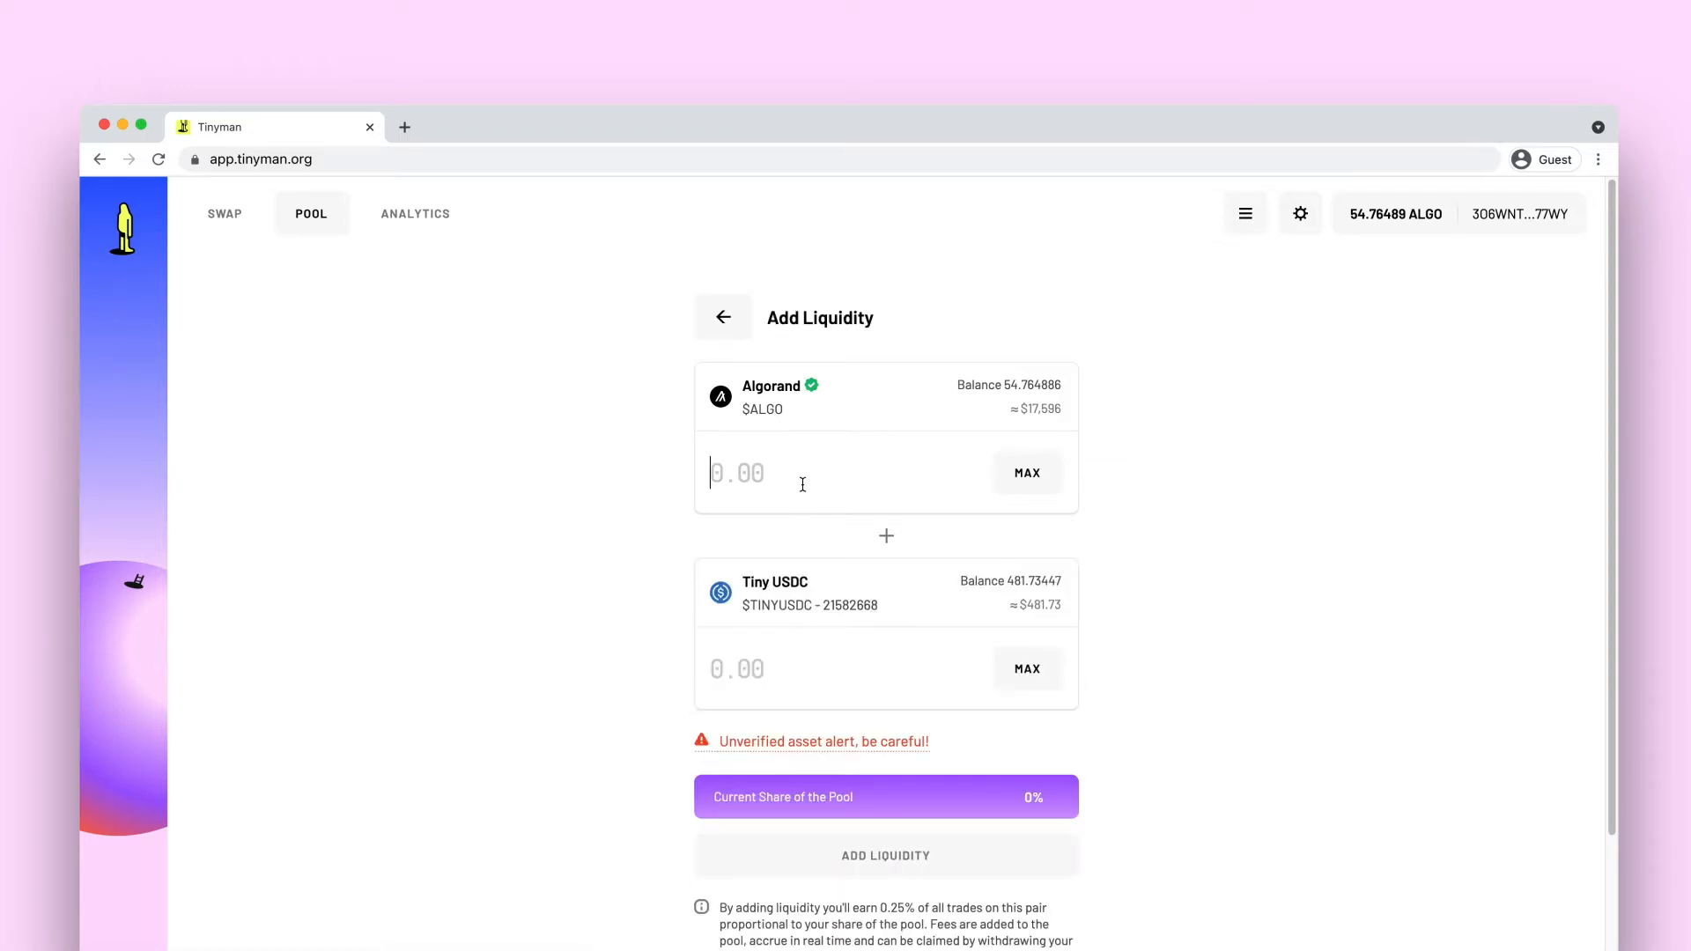
type("5")
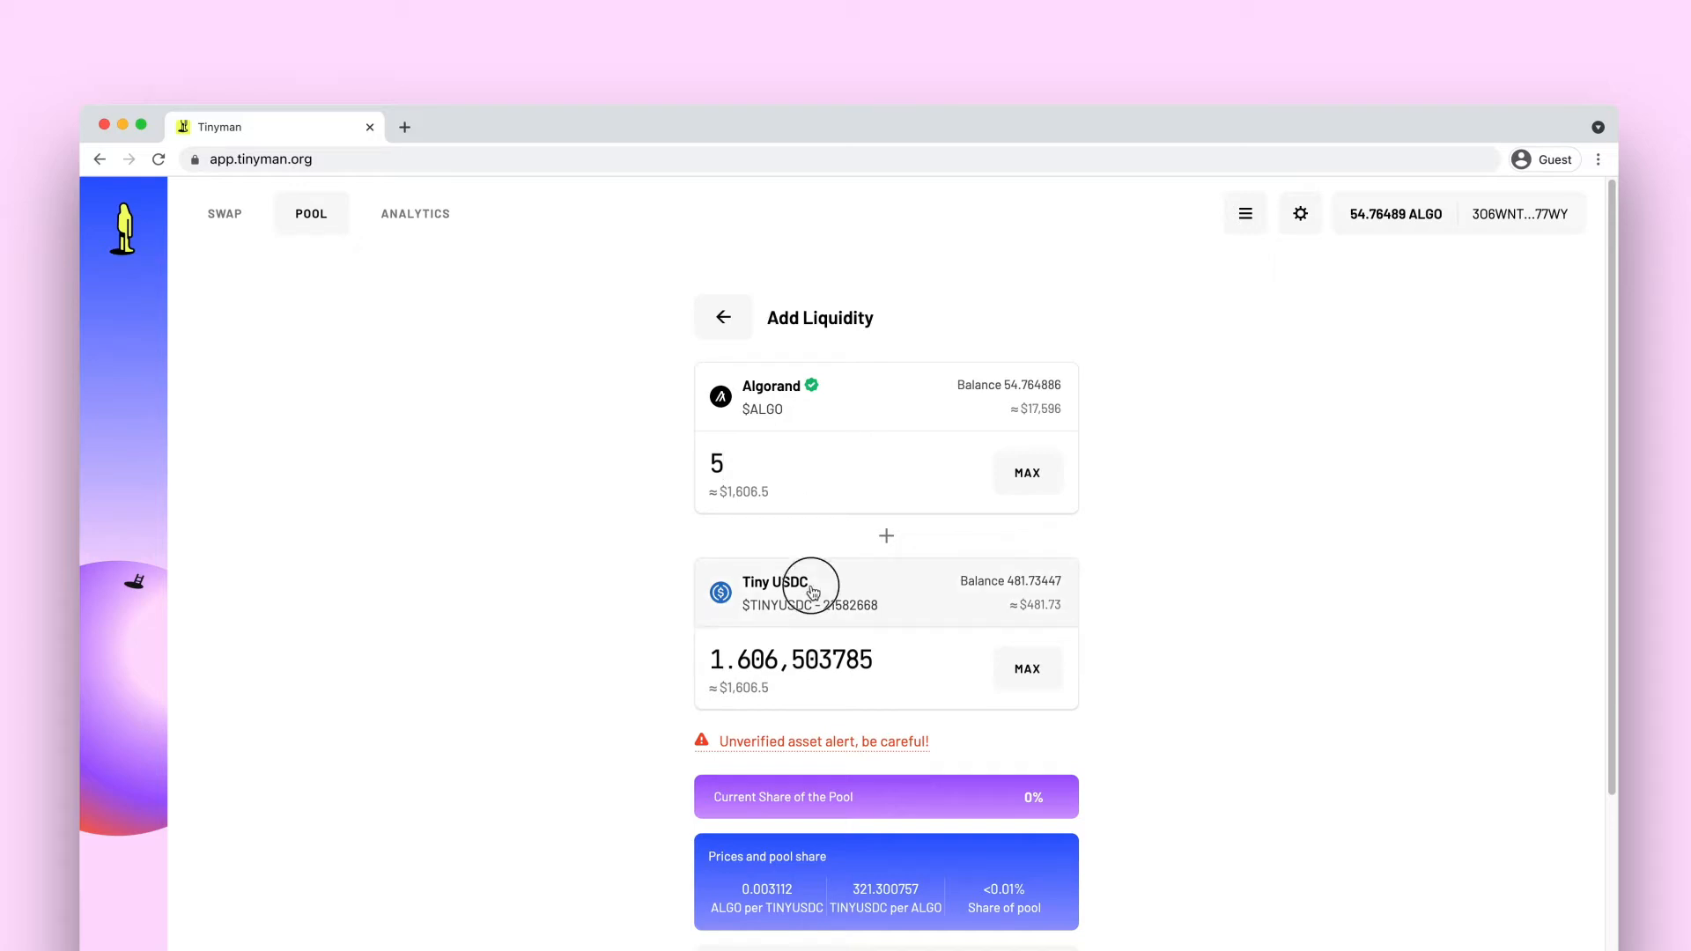
left_click(809, 591)
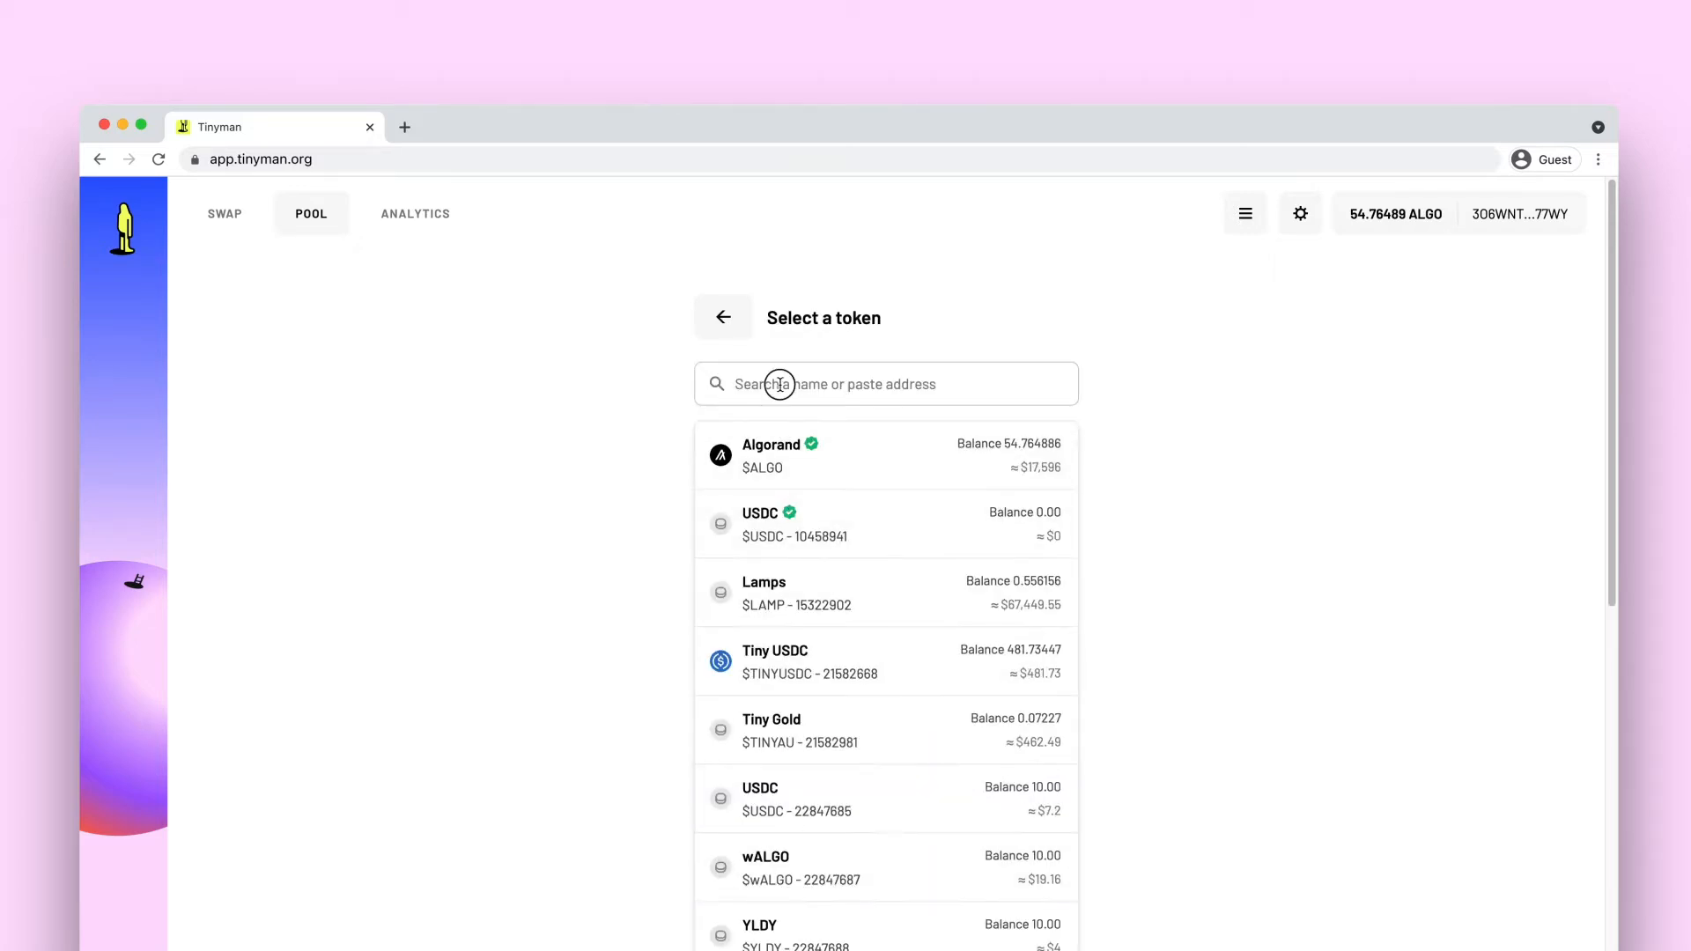
type("Tiny")
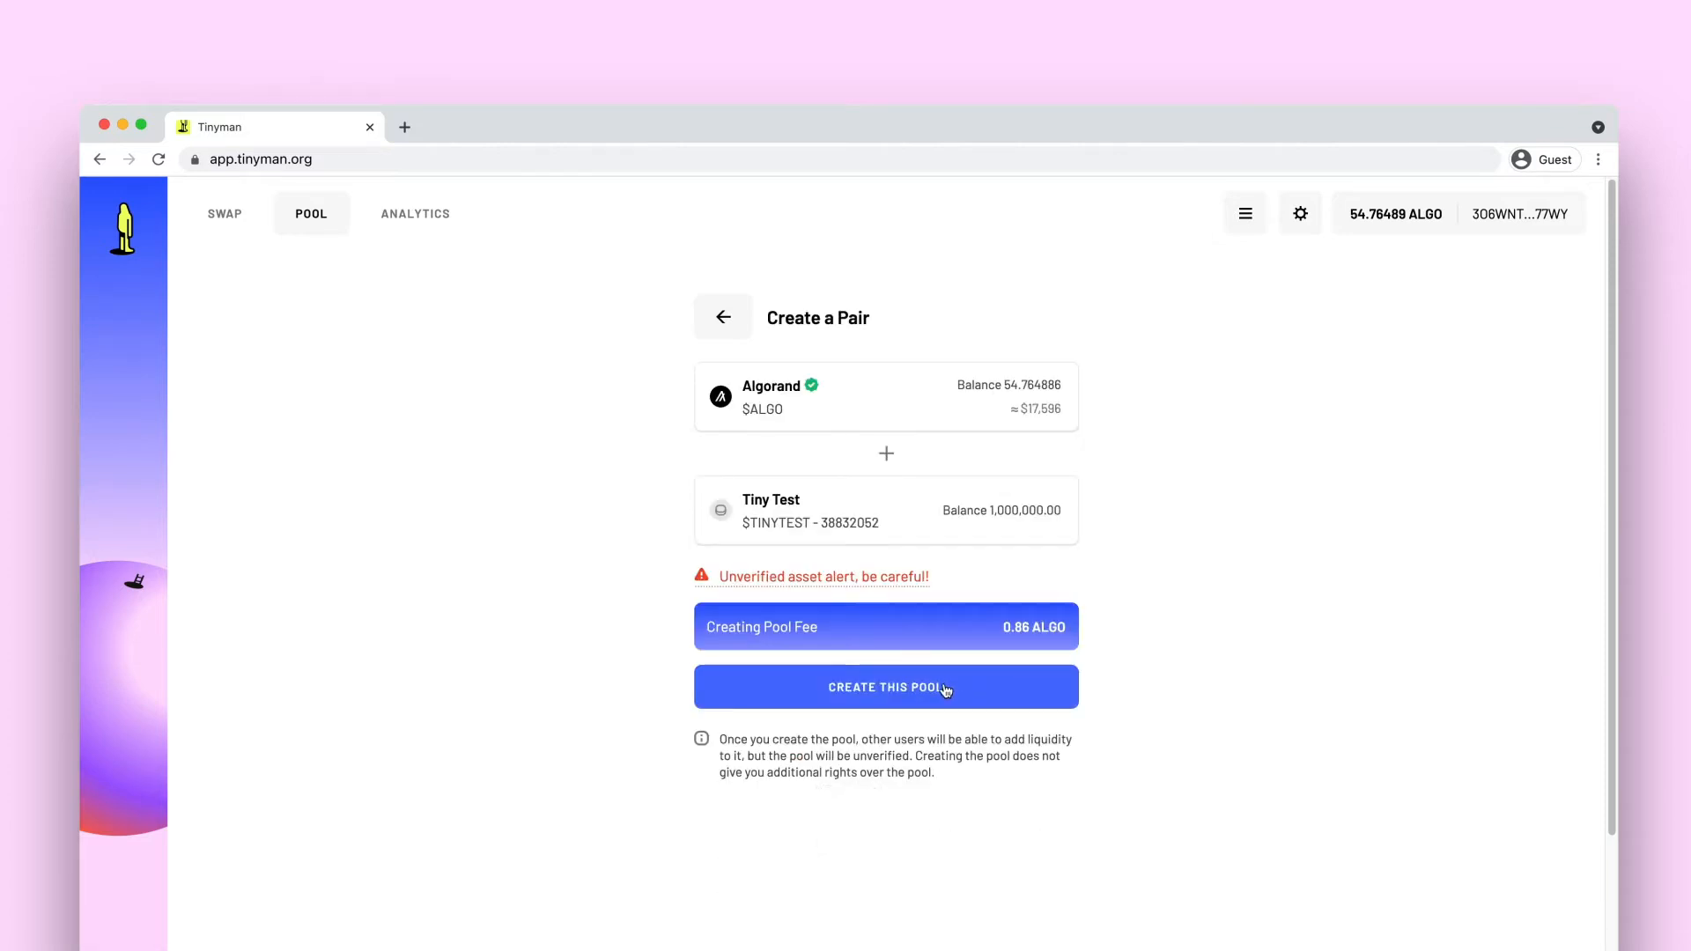
Step: Create the ALGO/TINYTEST pool and sign the creation transaction in MyAlgo Connect
left_click(886, 687)
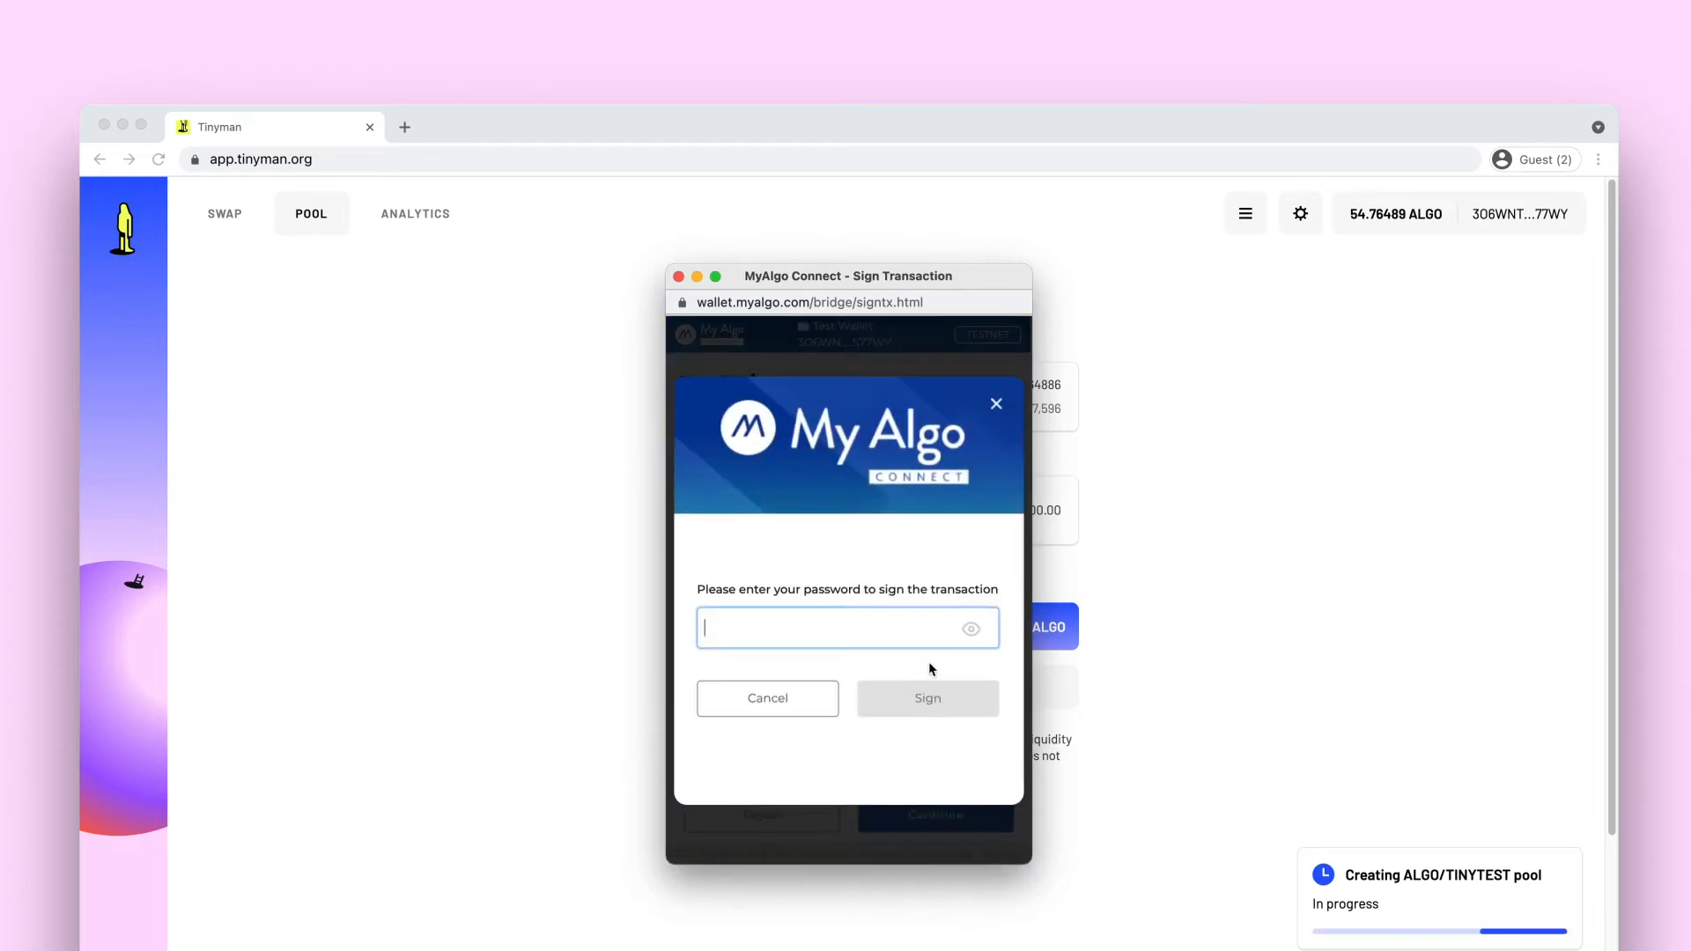
left_click(925, 697)
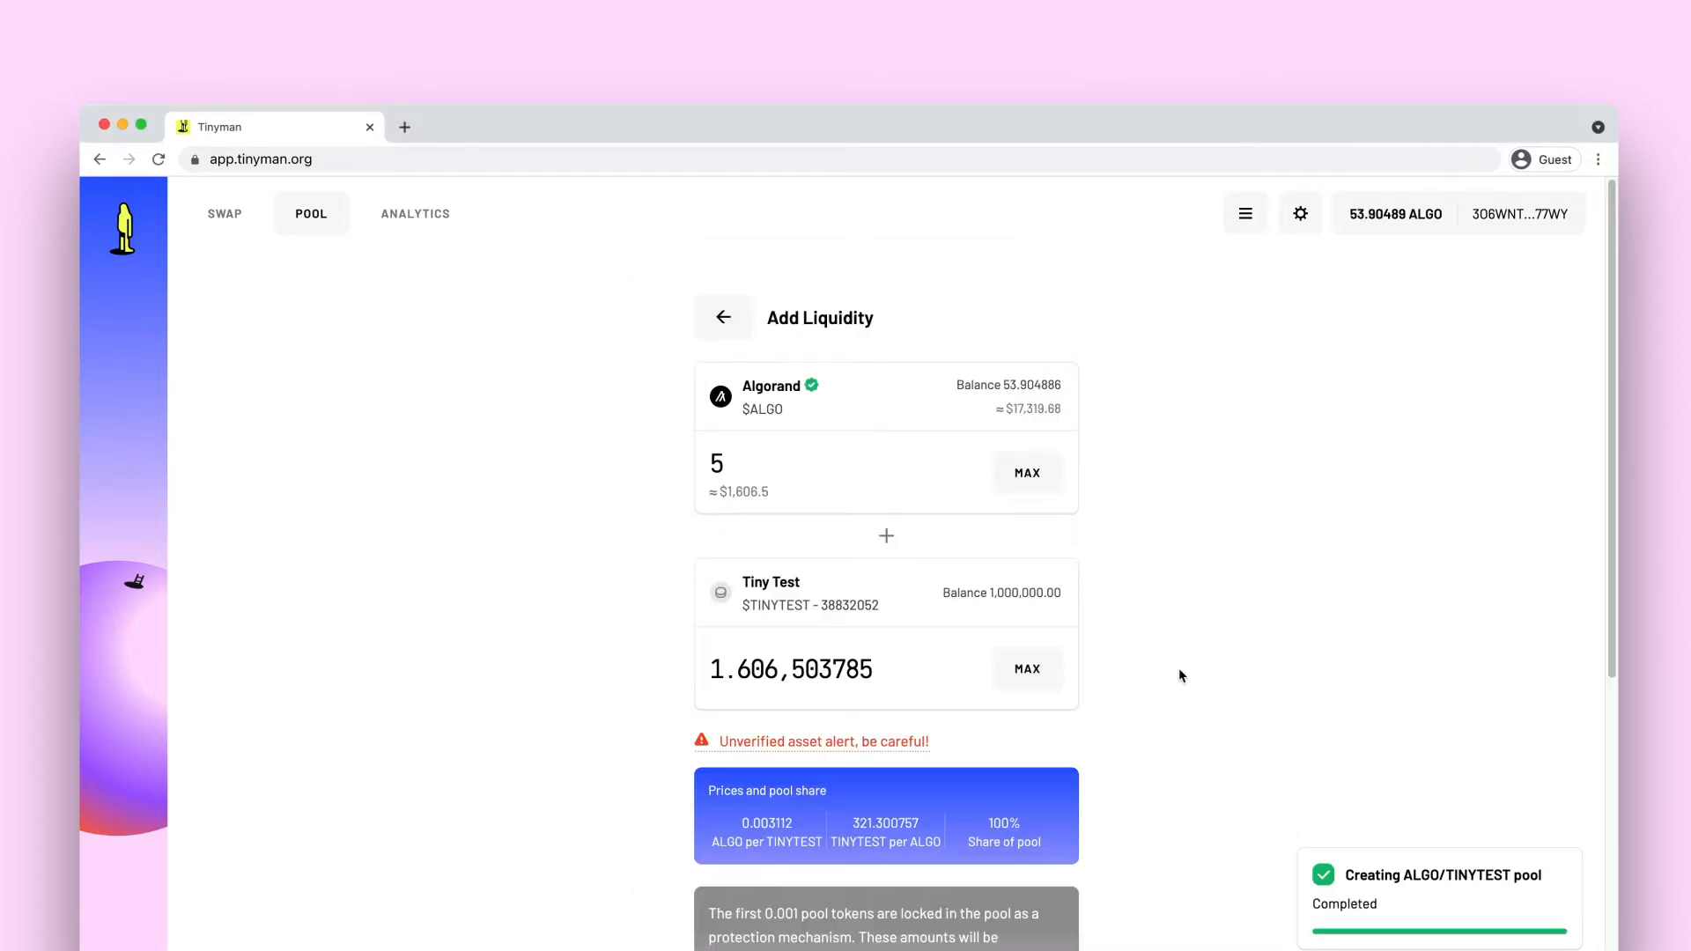
Step: Enter a deposit of 20 ALGO and 30 Tiny Test, pricing 1.5 TINYTEST per ALGO
scroll("down", 3)
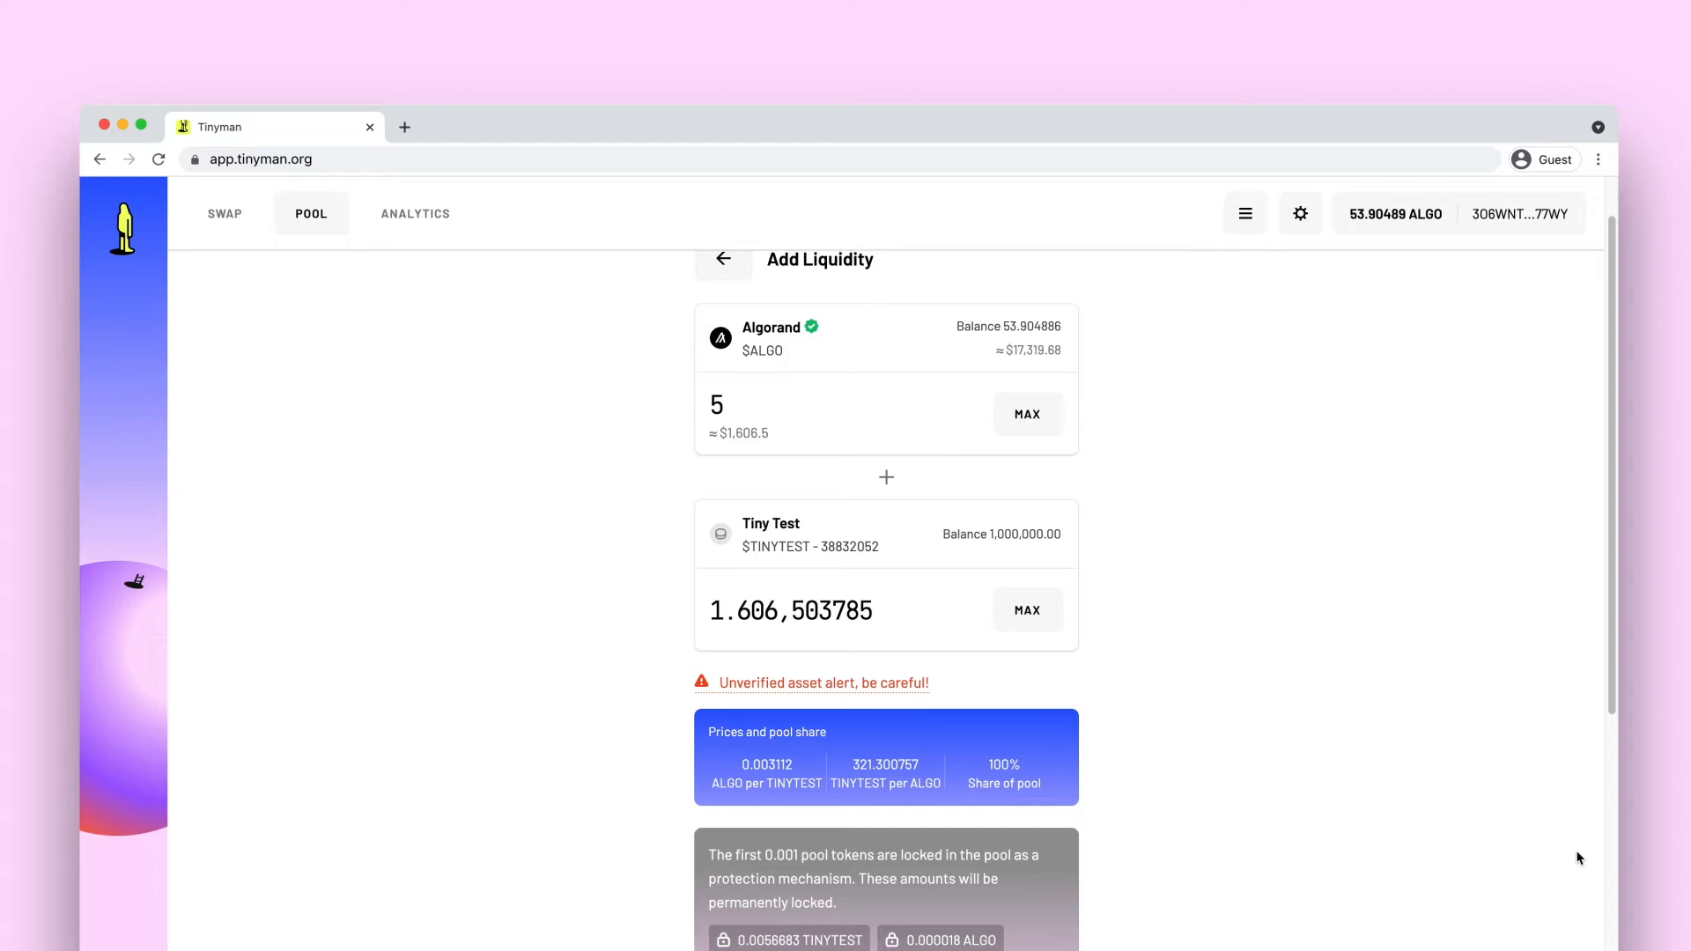
scroll("down", 3)
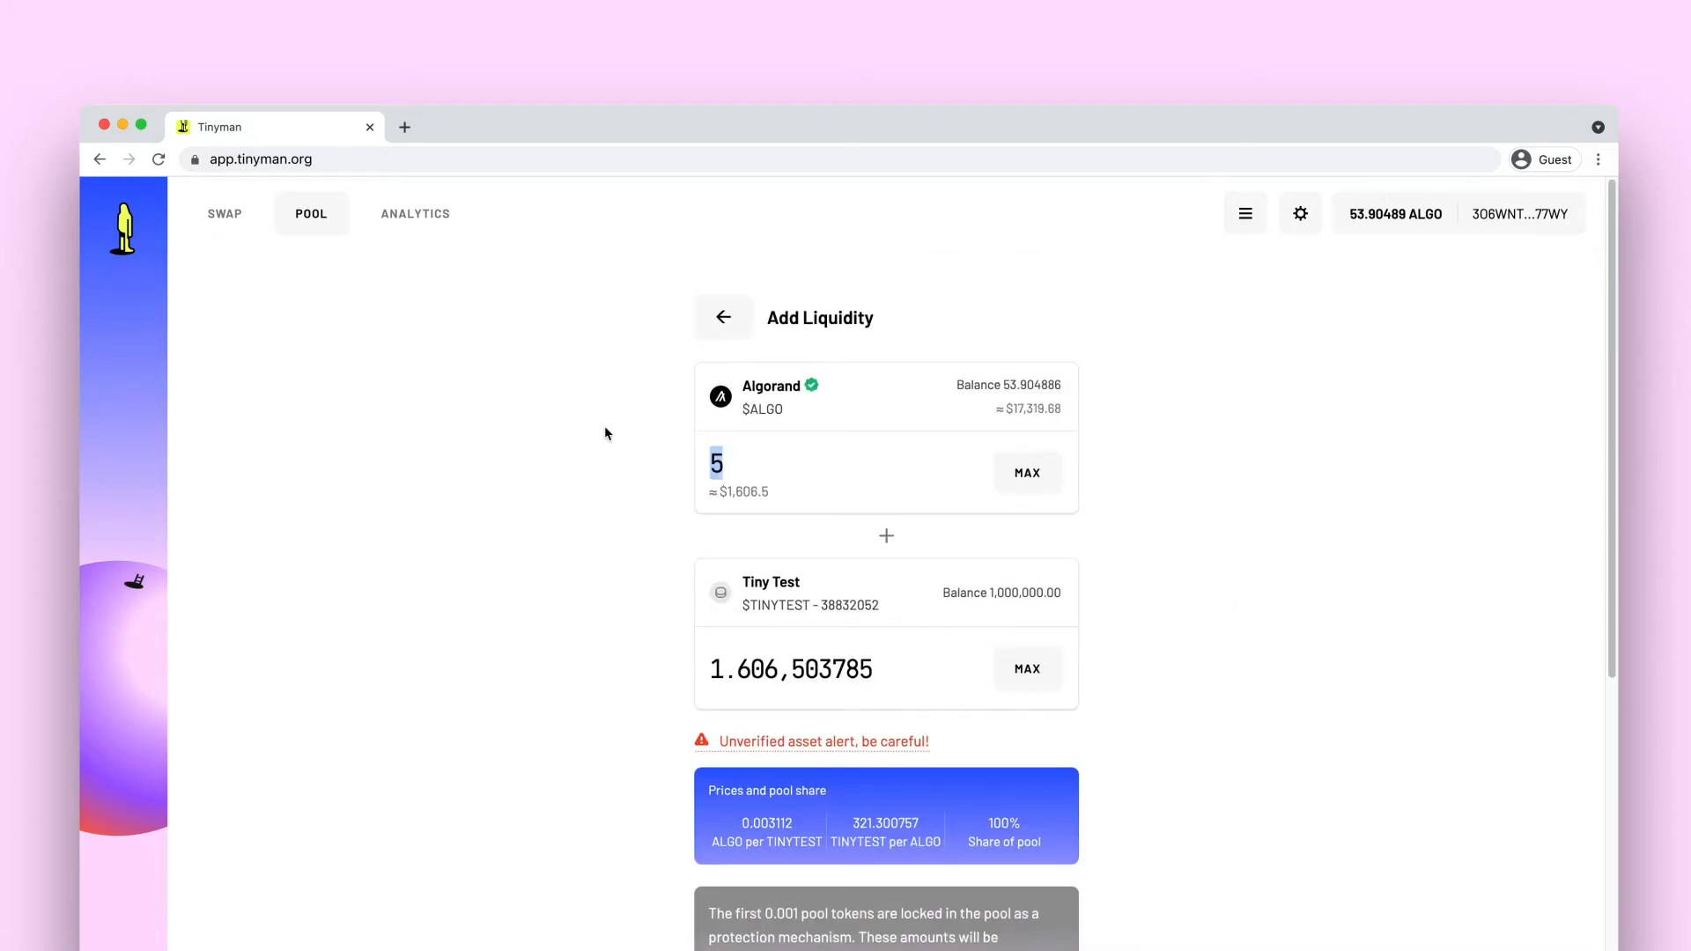
type("1")
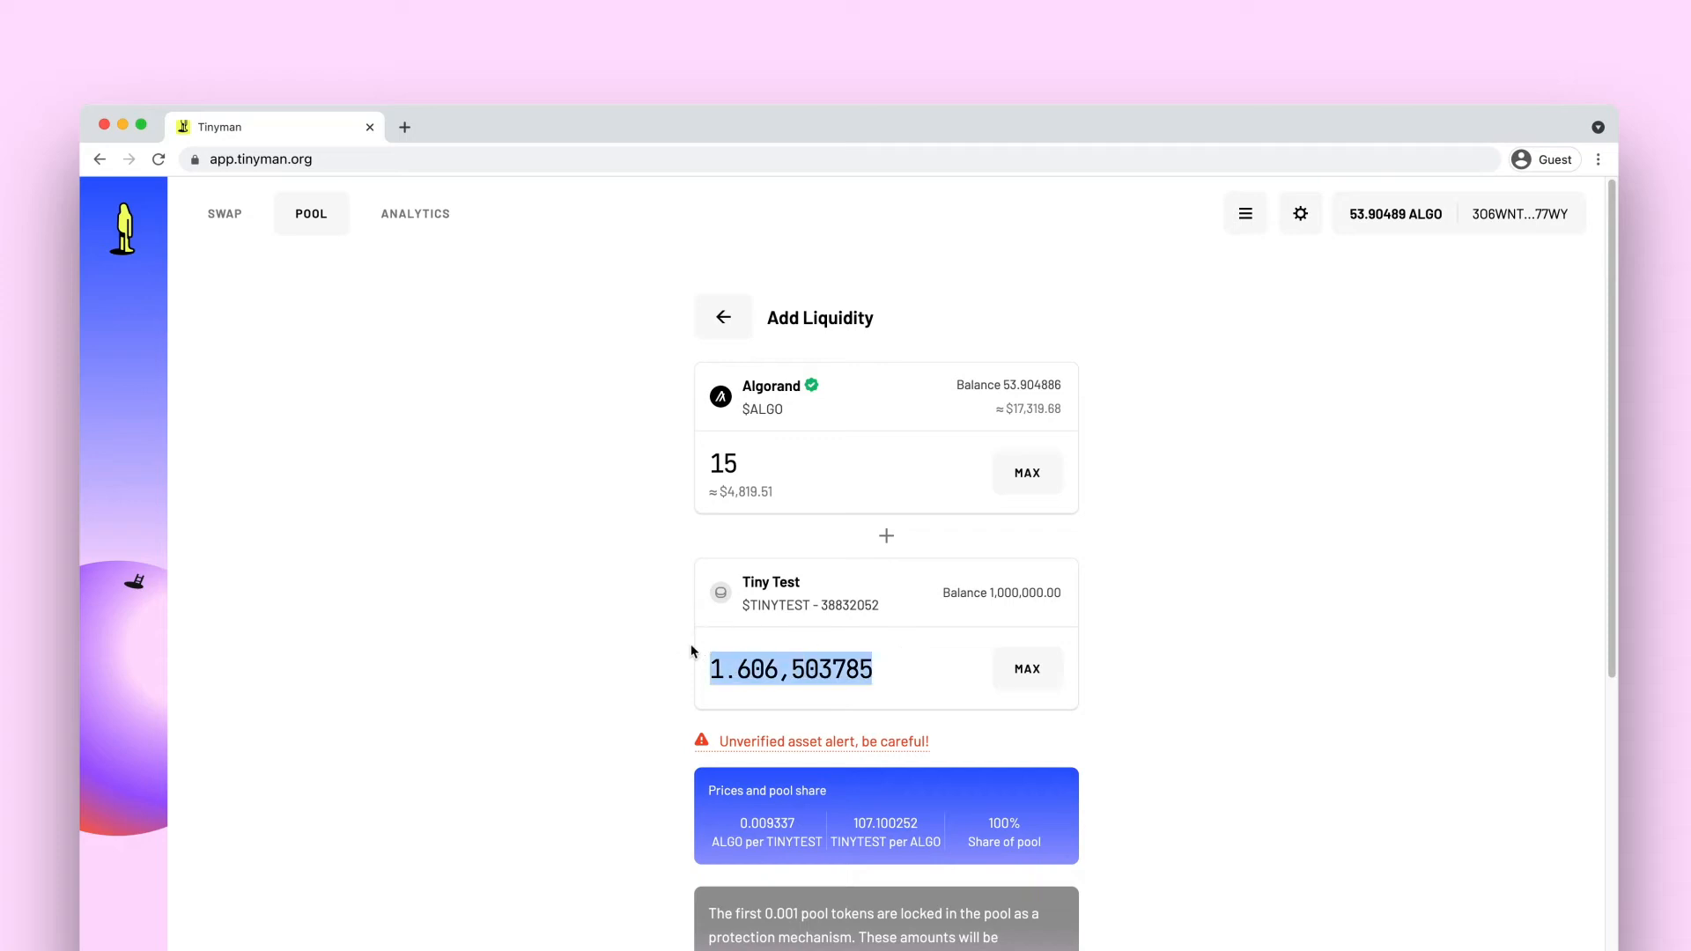
type("100")
left_click(845, 463)
type("20")
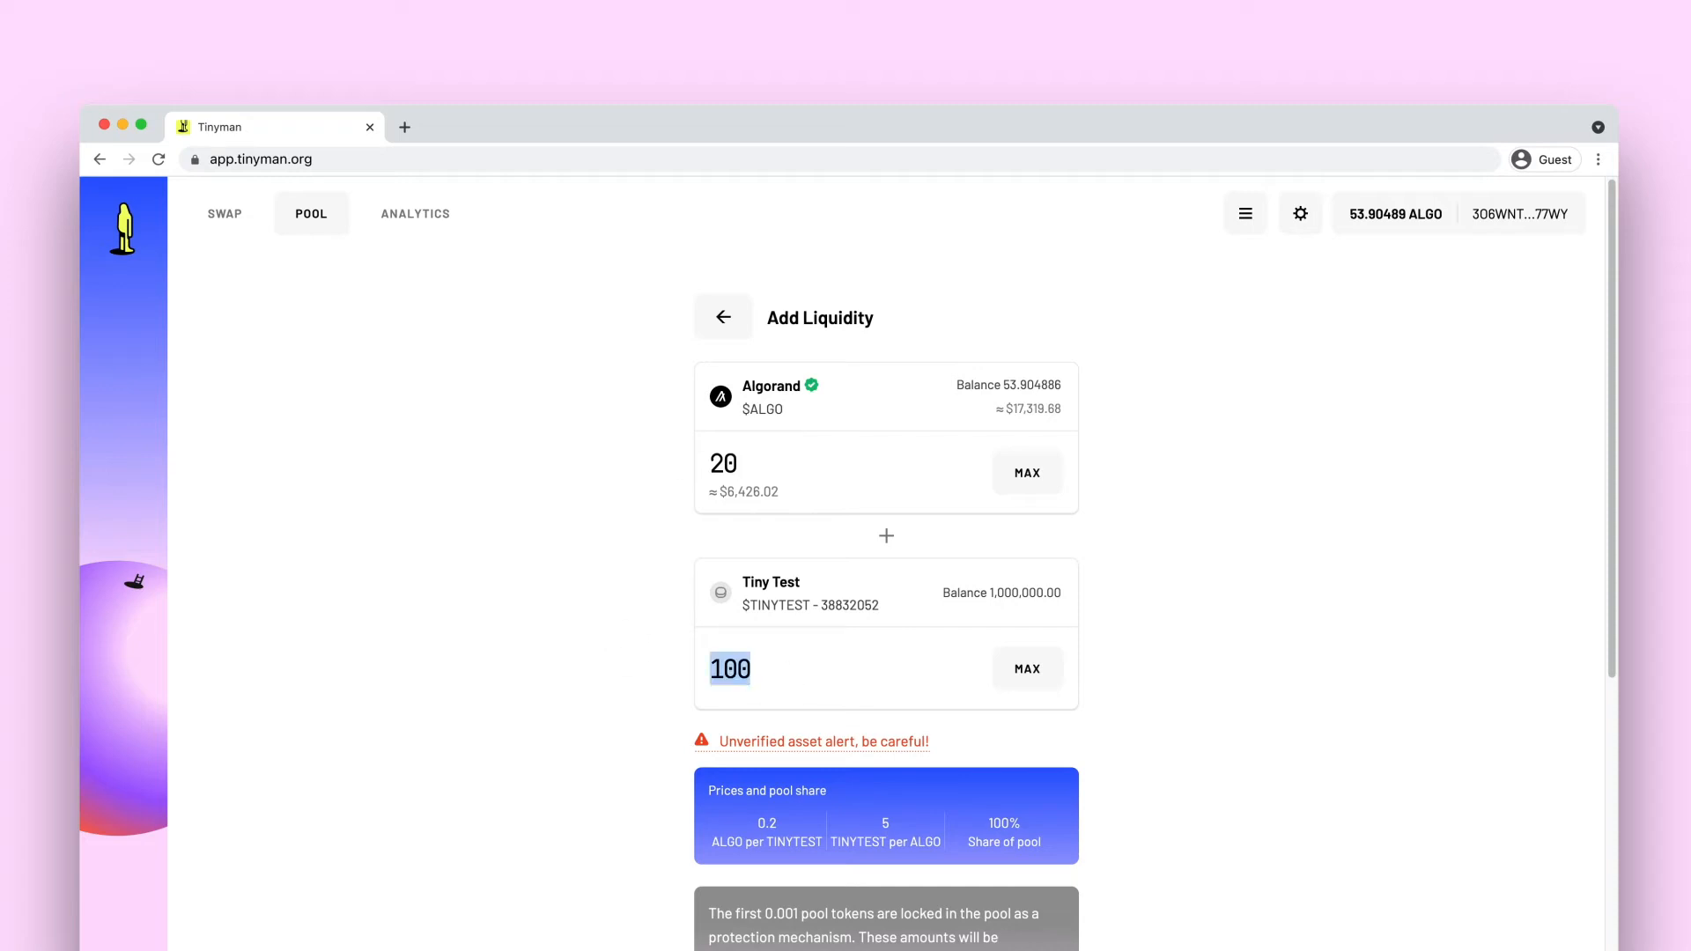
type("30")
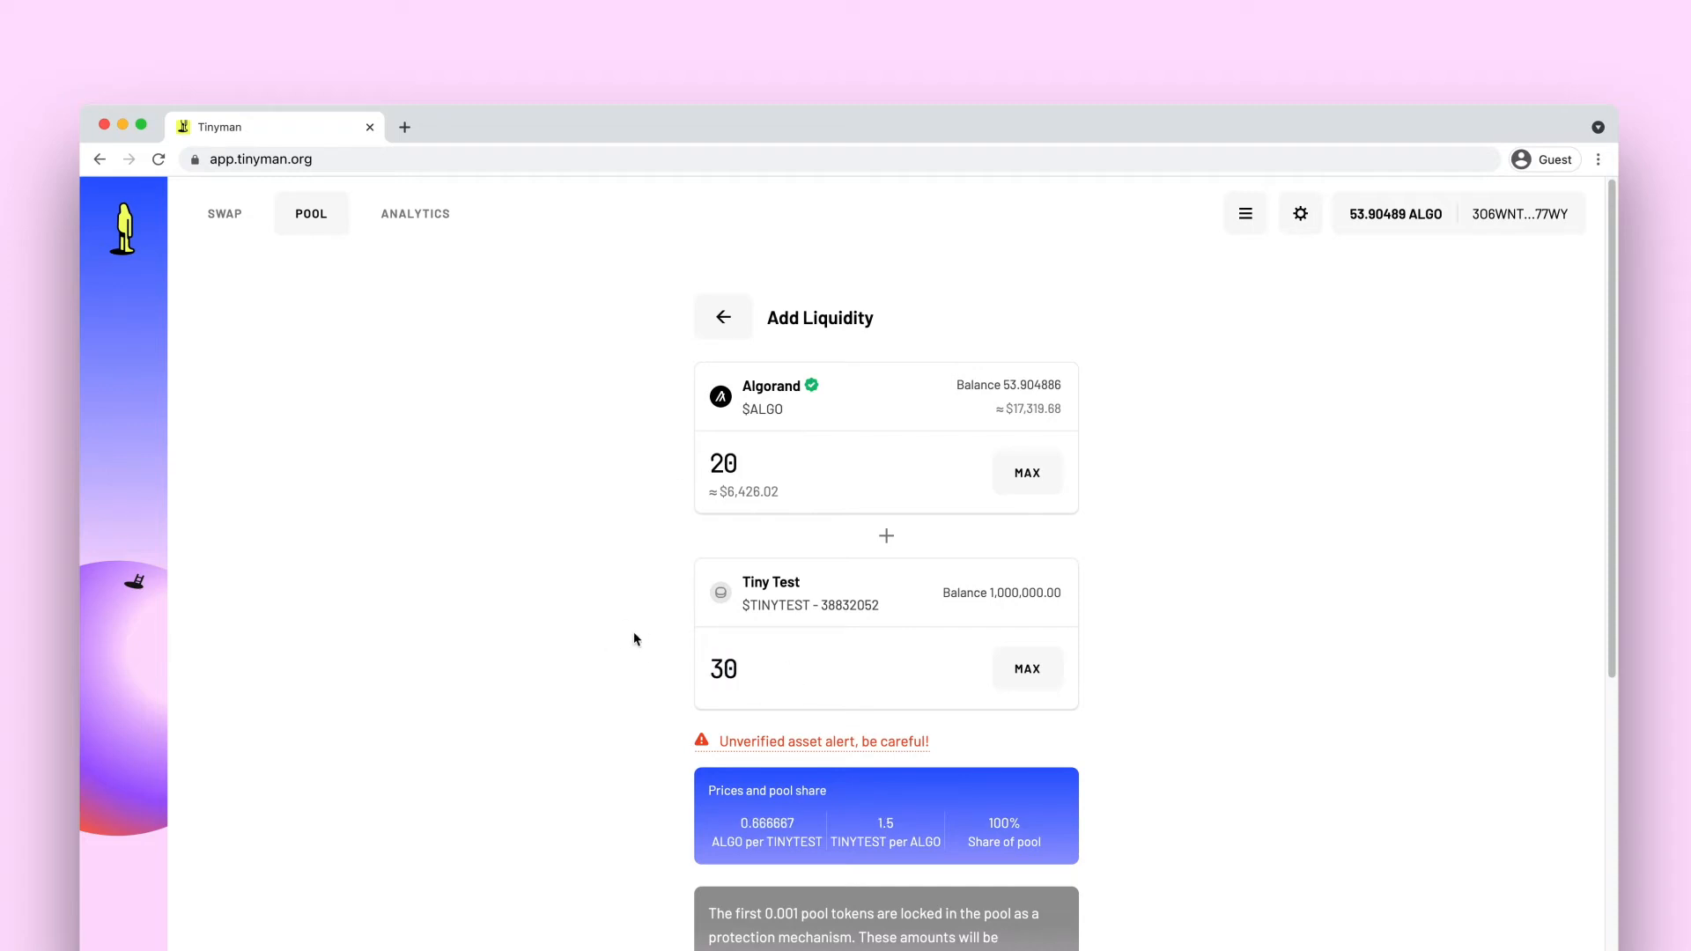
scroll("down", 3)
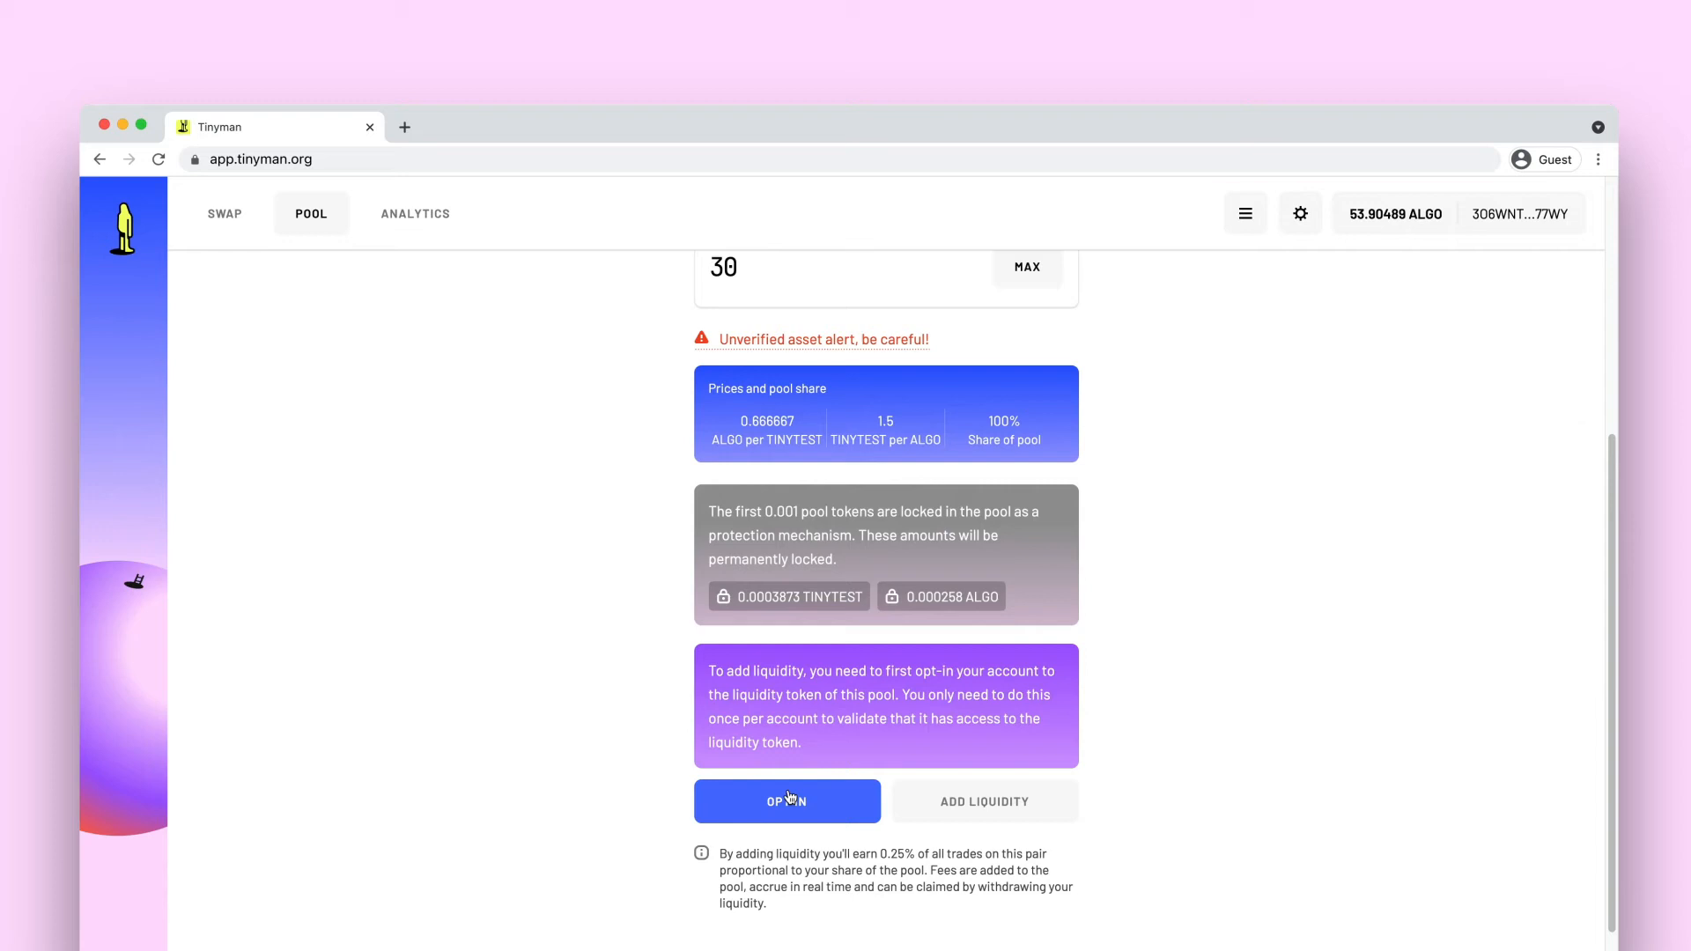
Step: Opt in to the pool's liquidity token (asset #38833825) and sign it in MyAlgo Connect
left_click(785, 800)
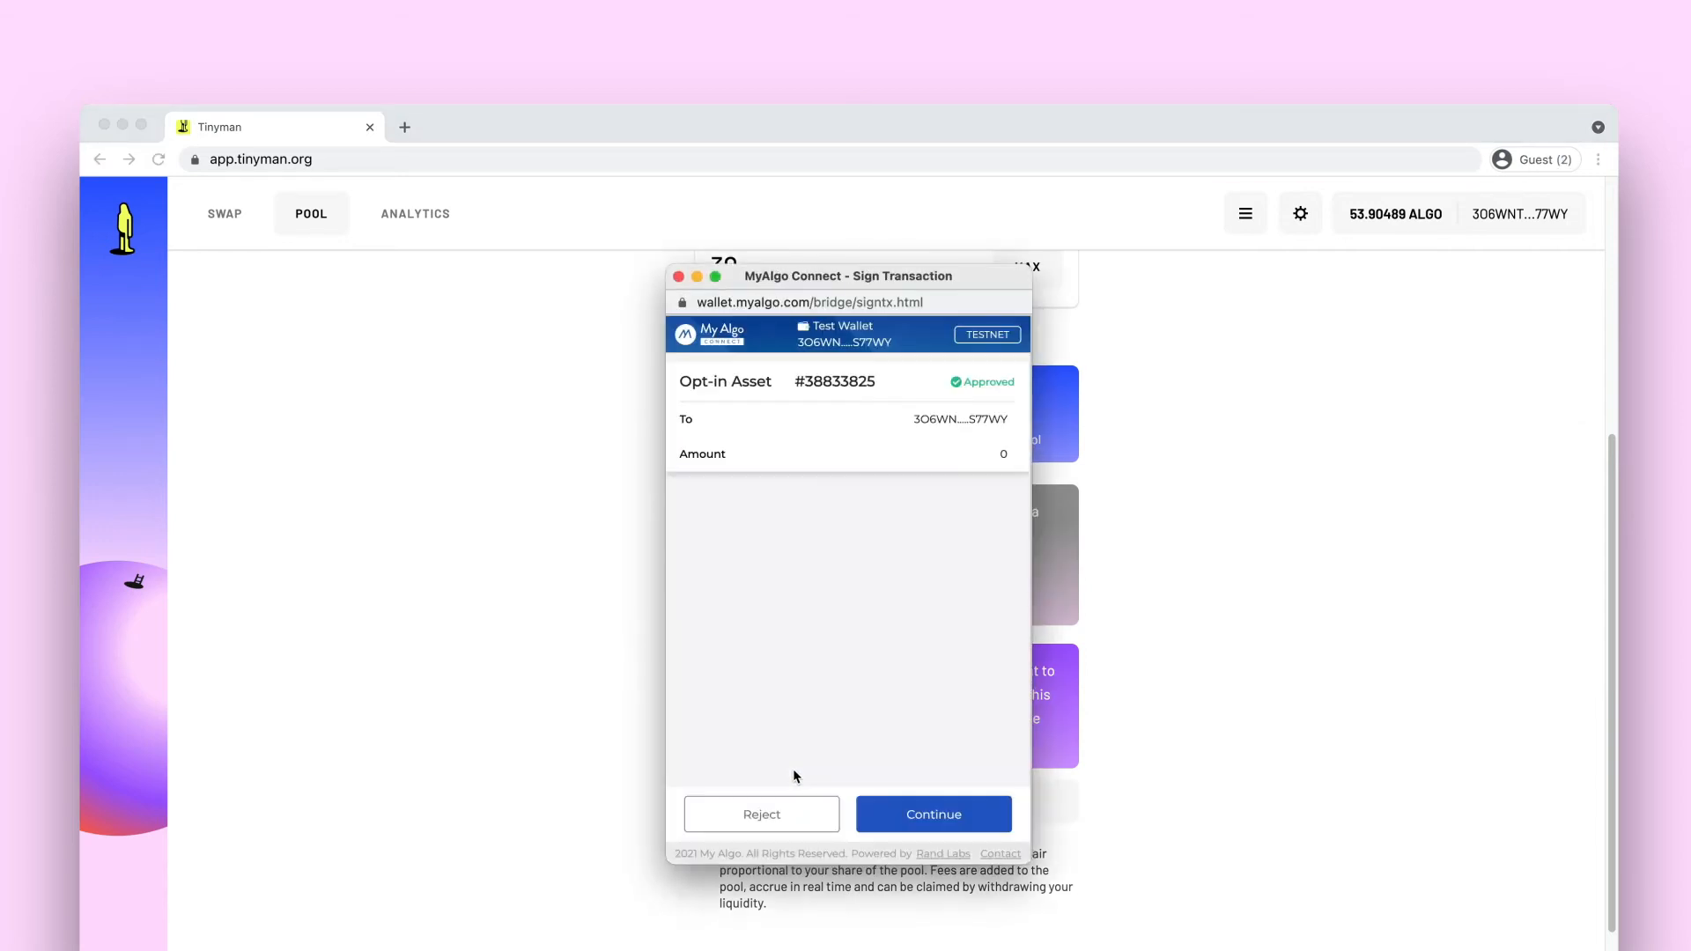
left_click(931, 813)
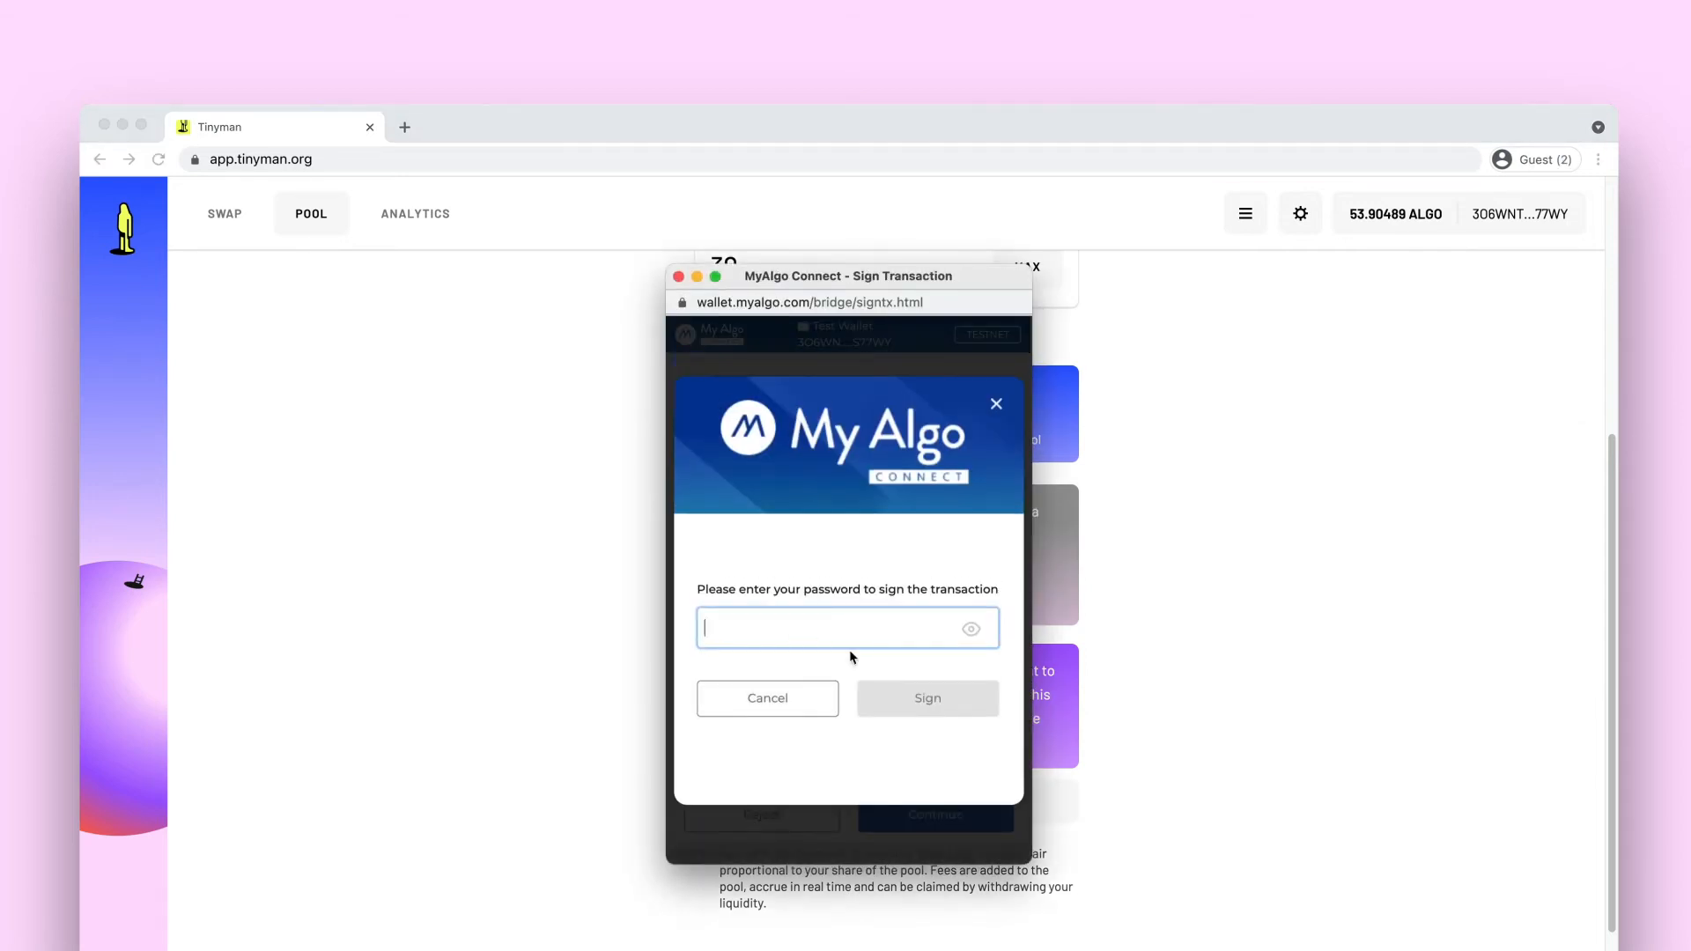
left_click(925, 697)
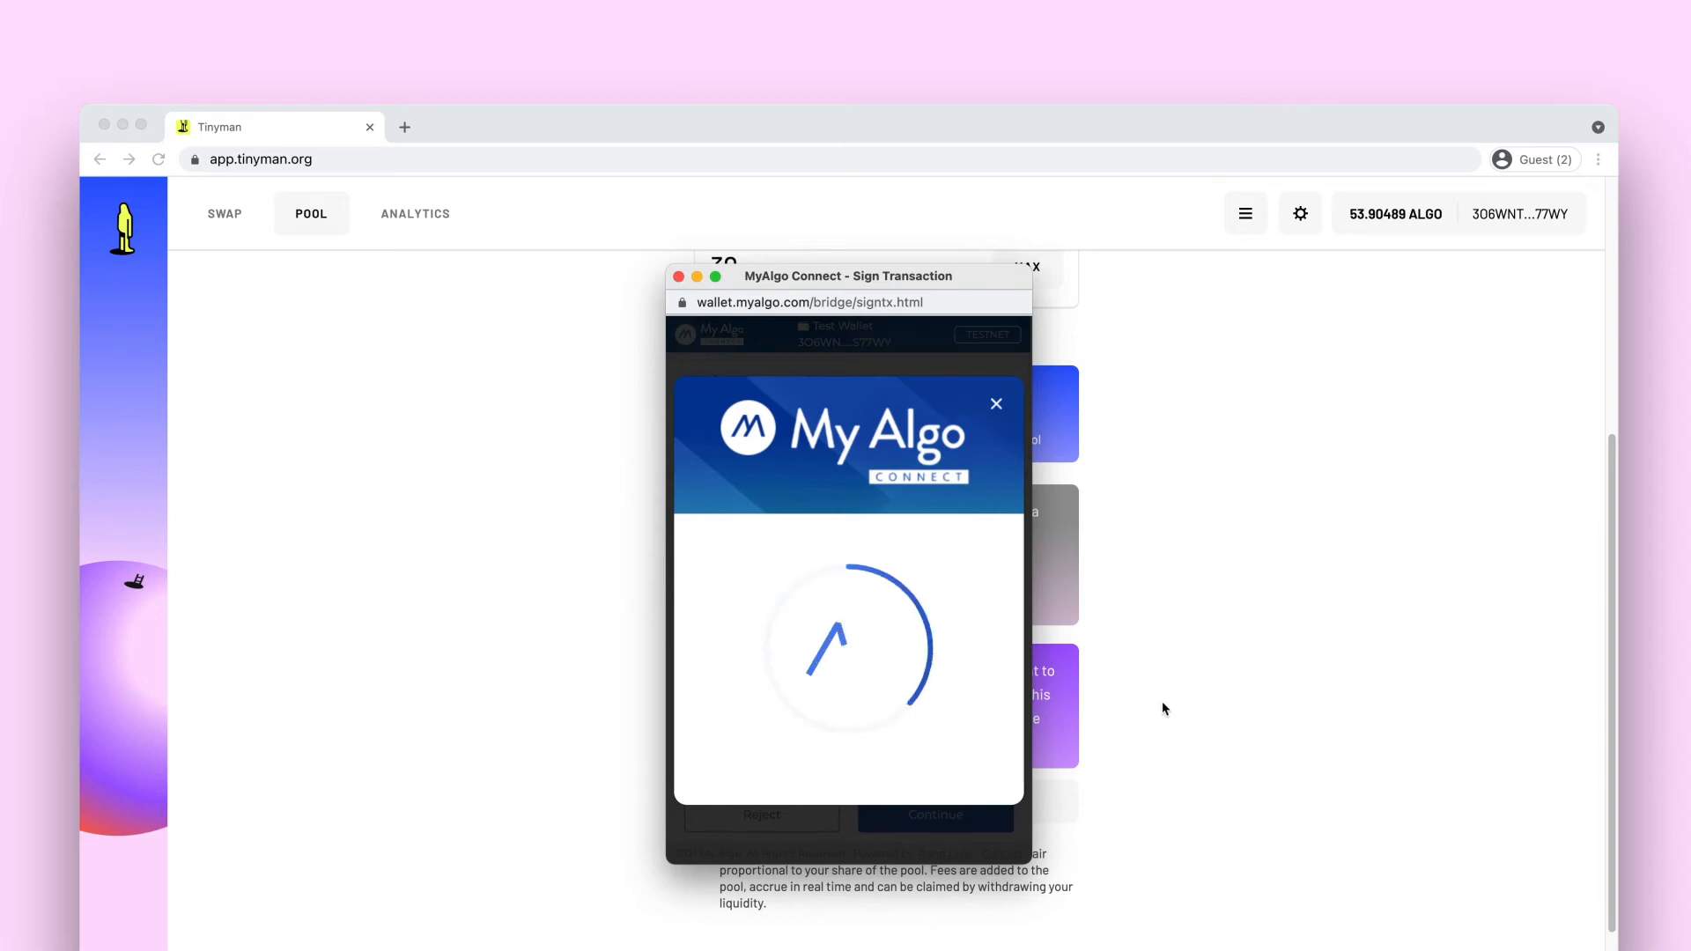
left_click(995, 404)
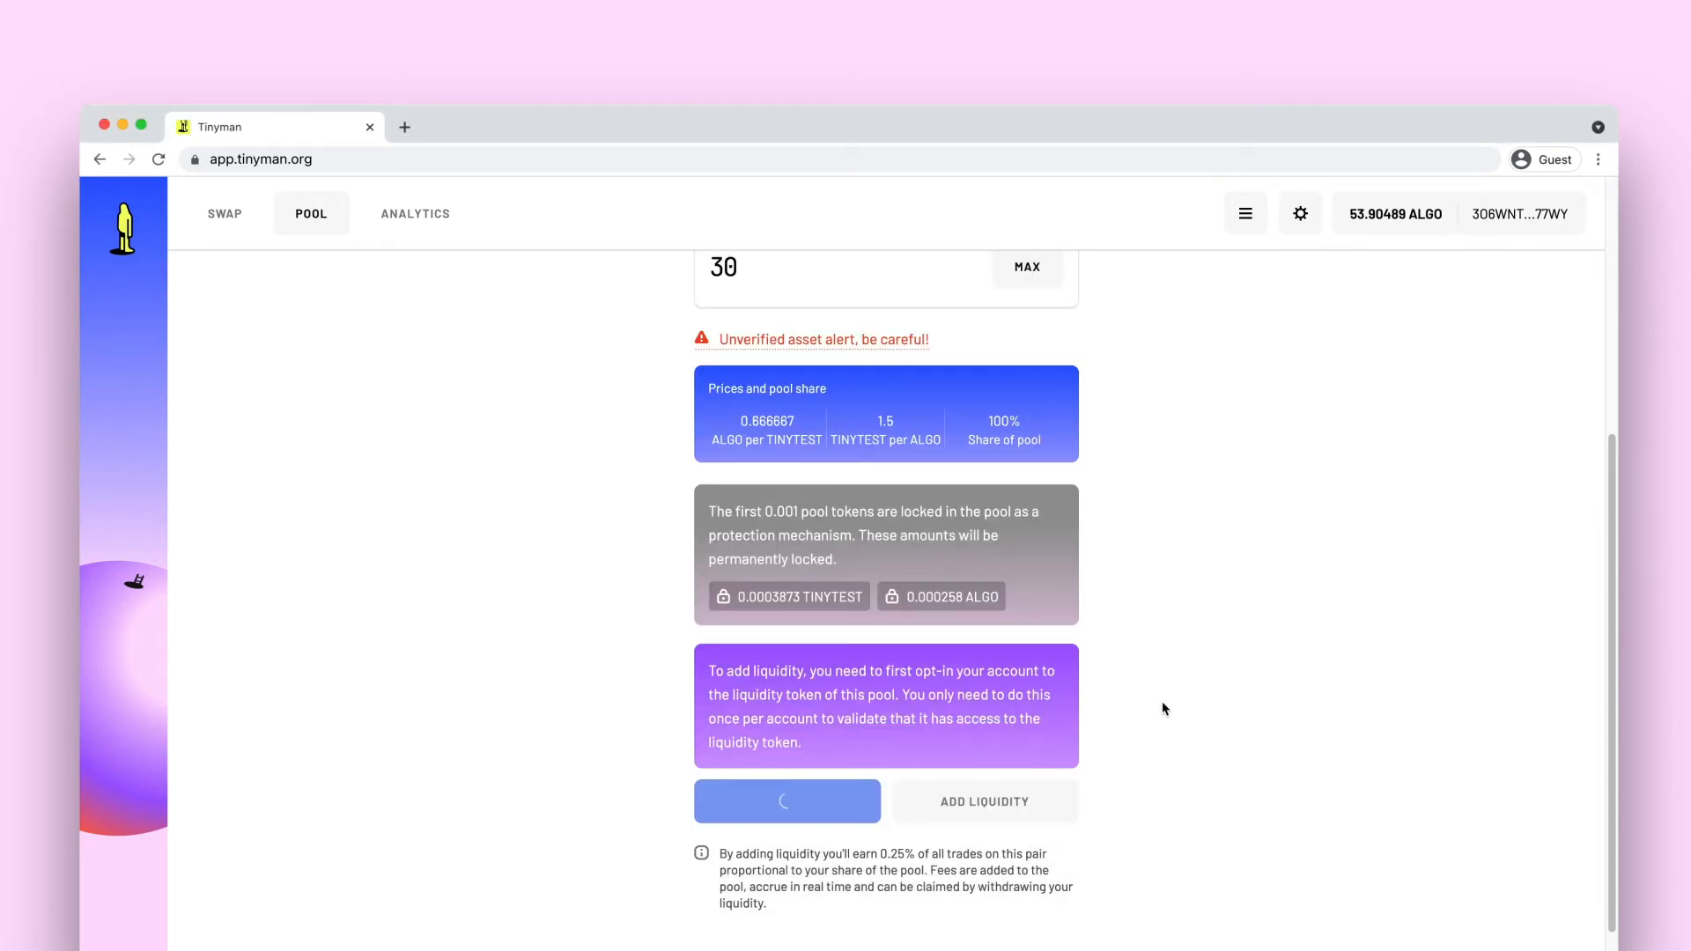
left_click(785, 800)
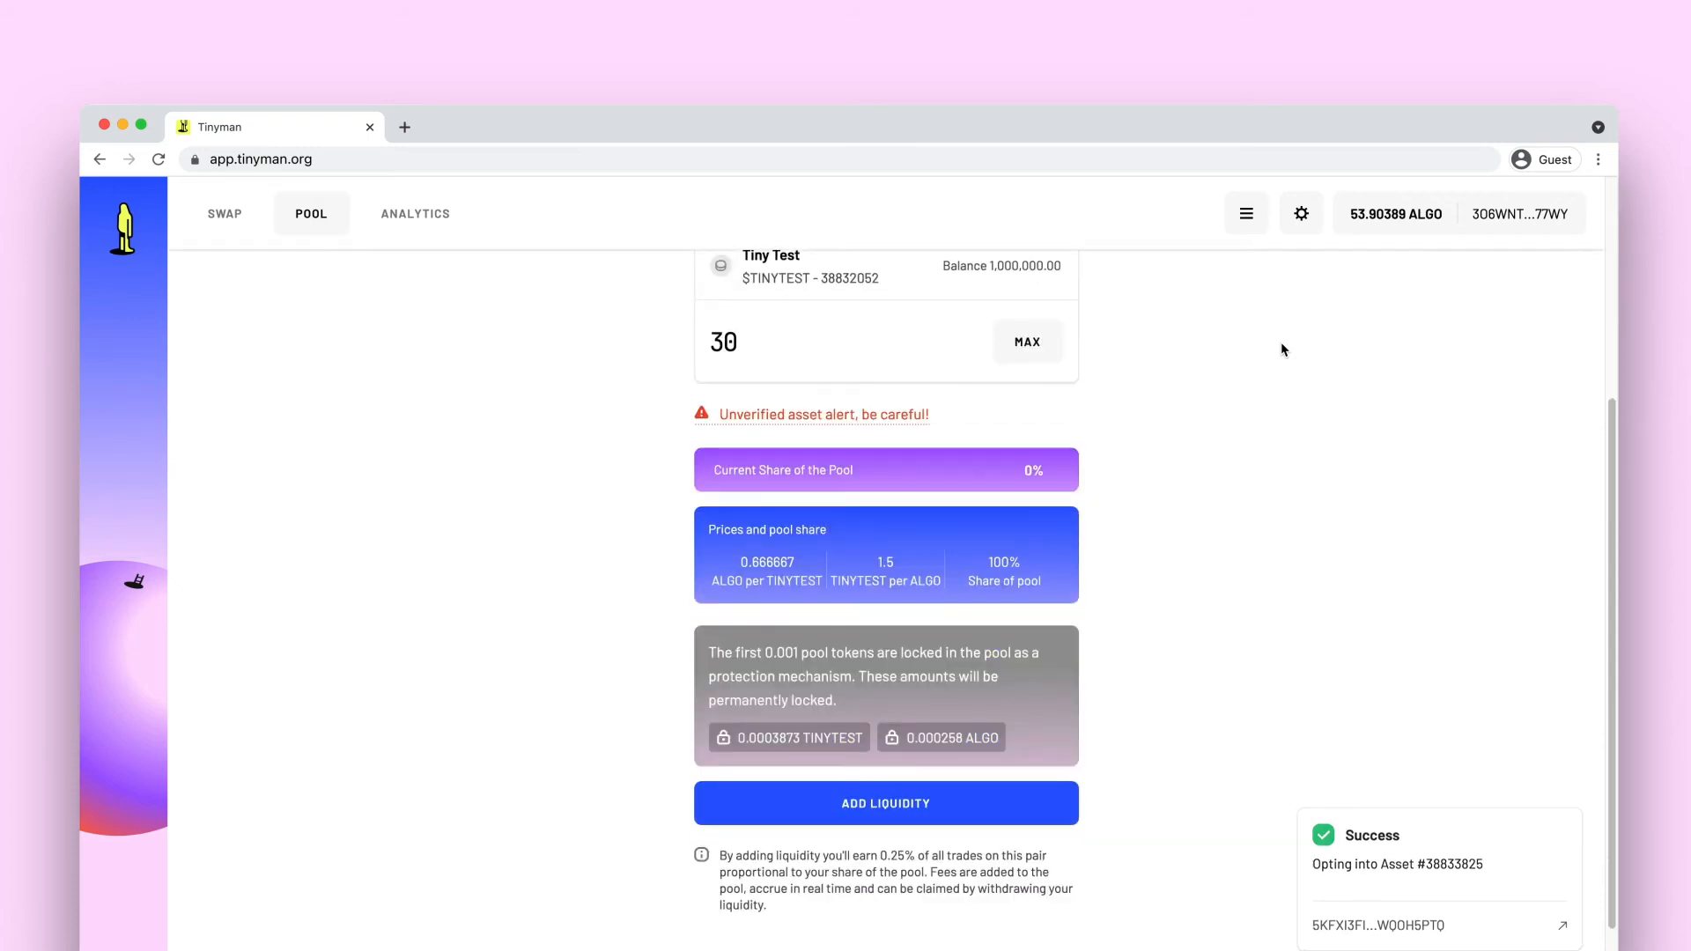
Step: Supply 20 ALGO and 30 TINYTEST, signing all three transactions to receive 77.458666 pool tokens
left_click(885, 803)
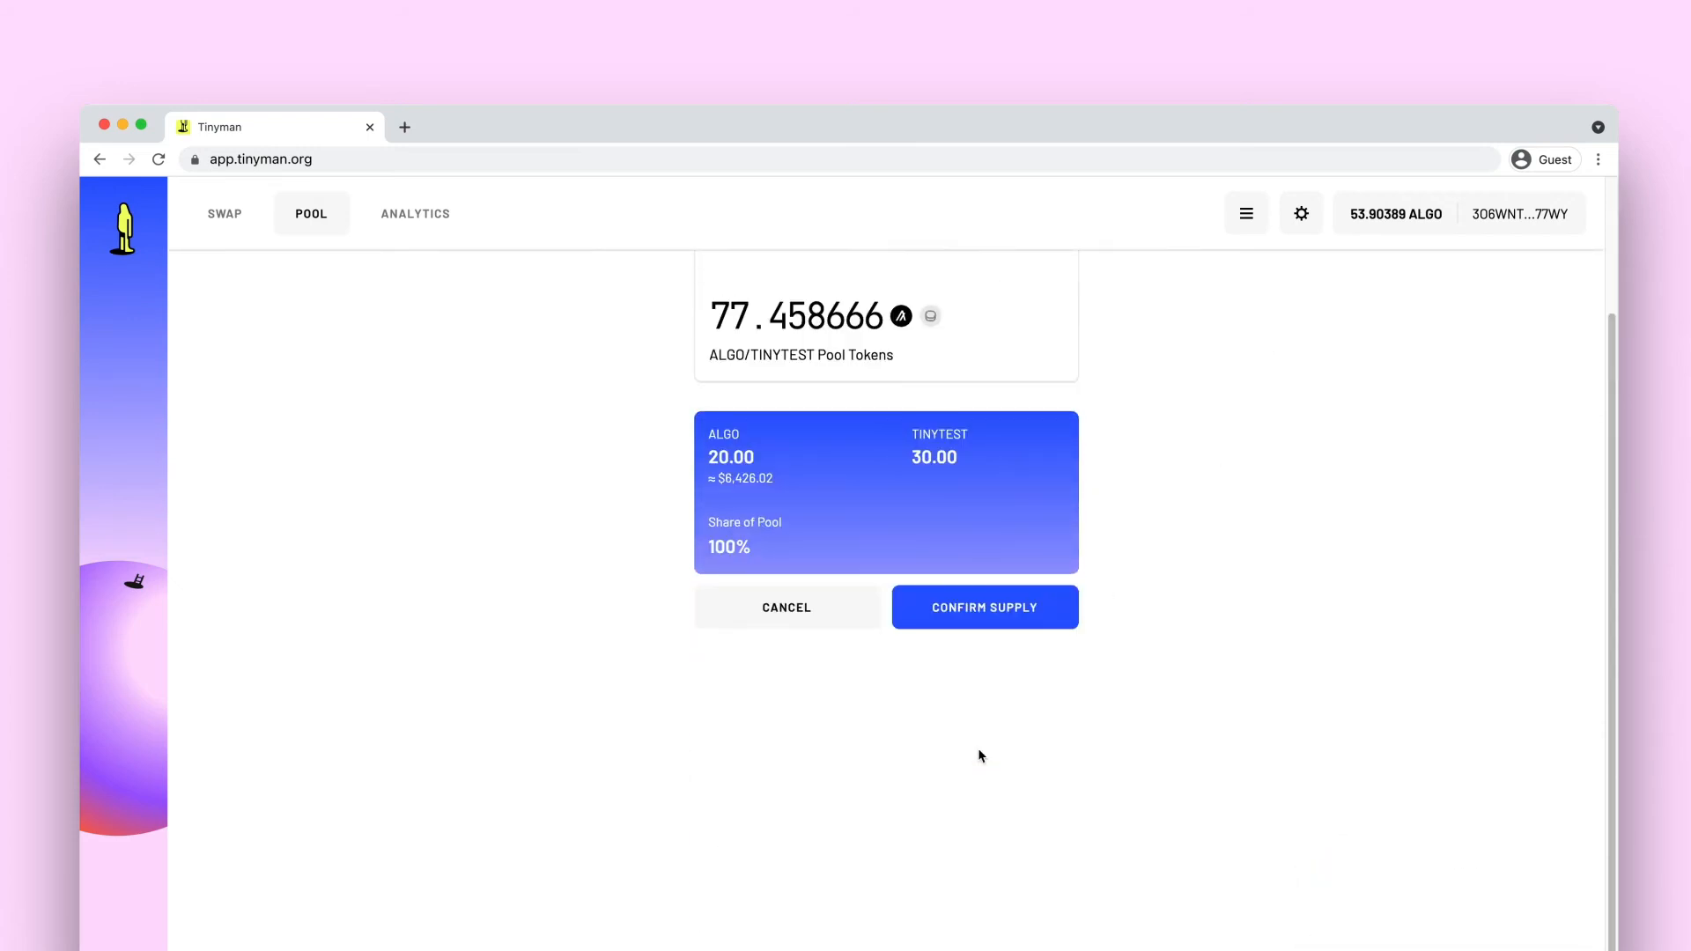
left_click(983, 606)
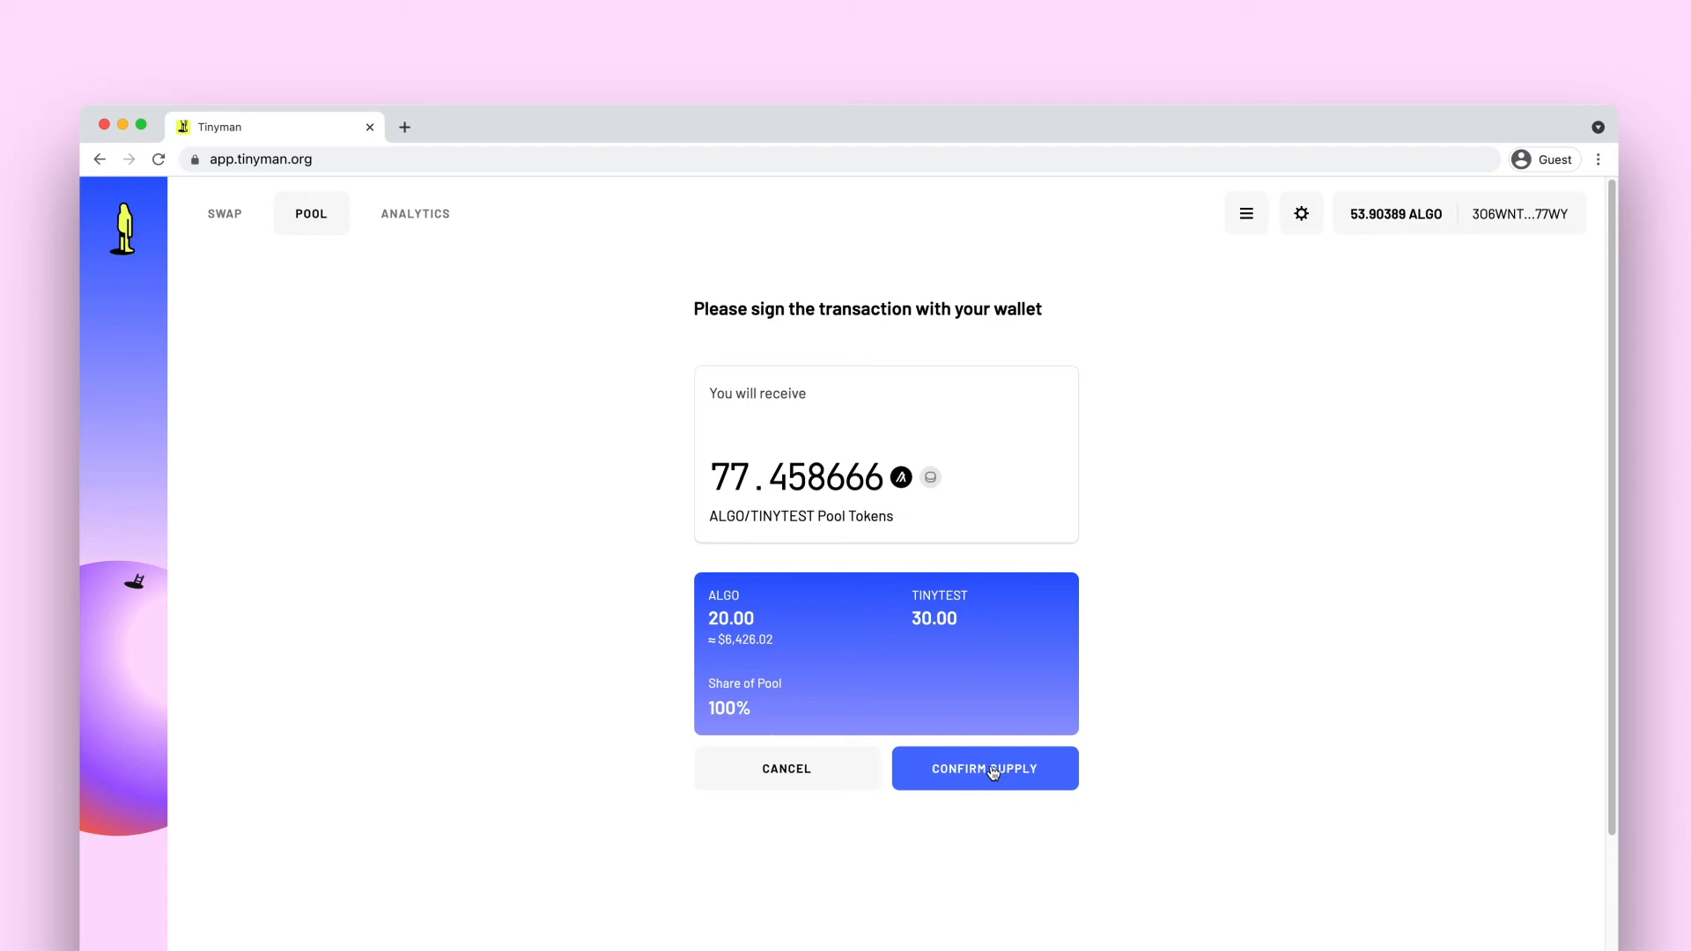
left_click(983, 768)
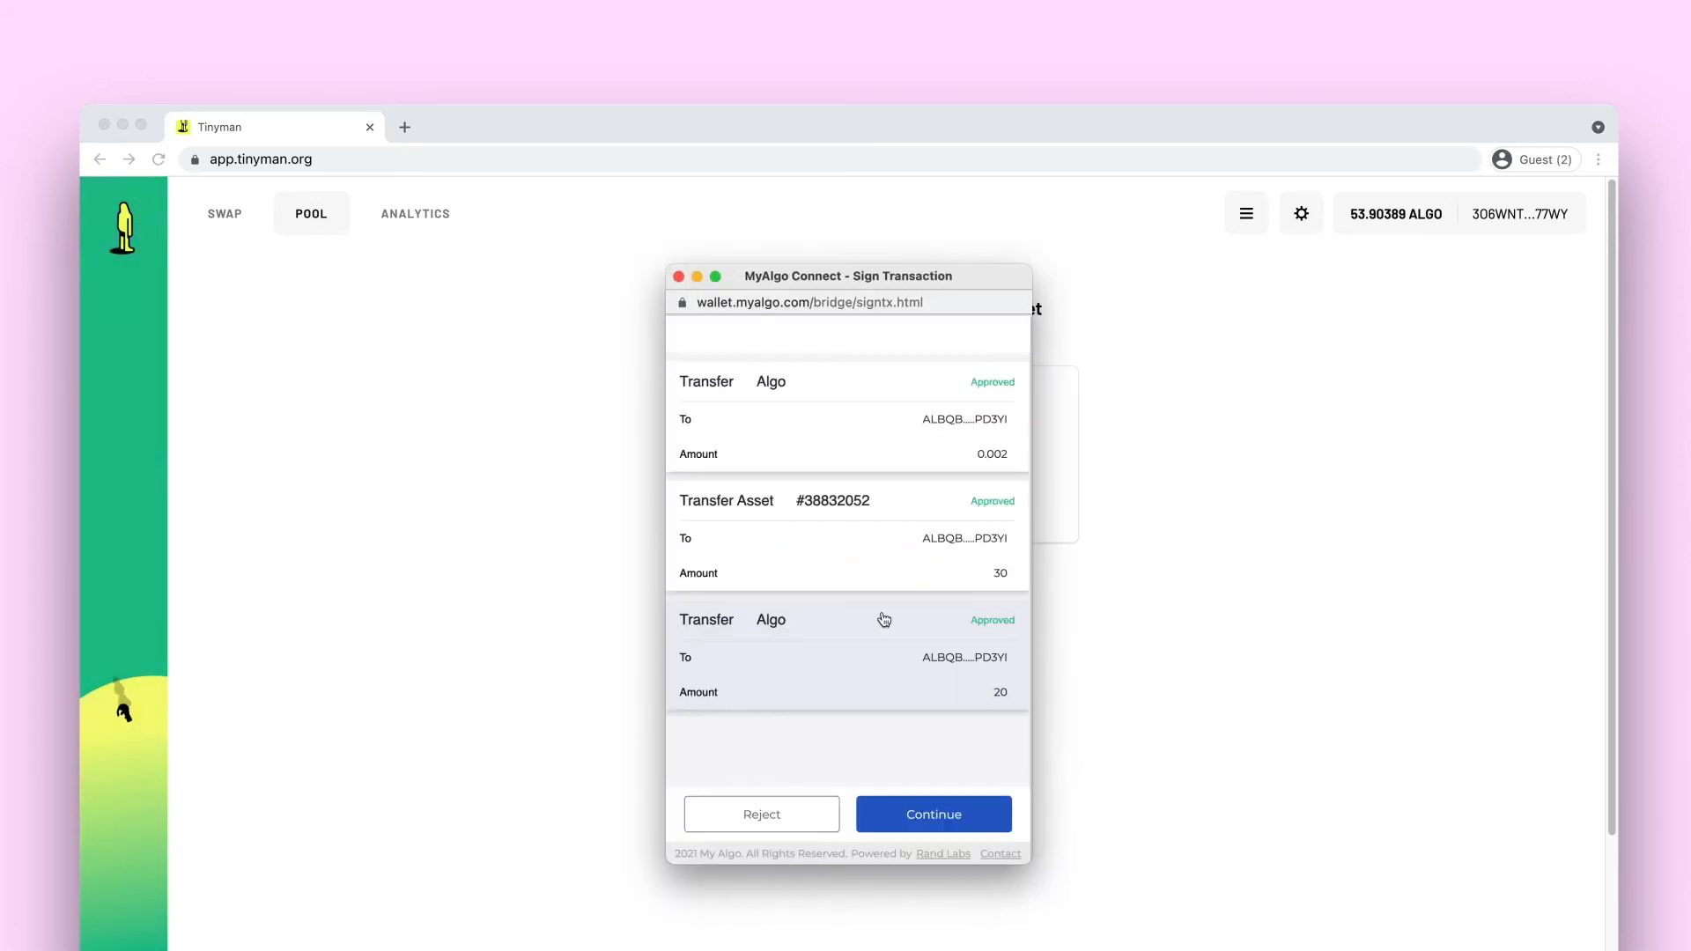
left_click(934, 813)
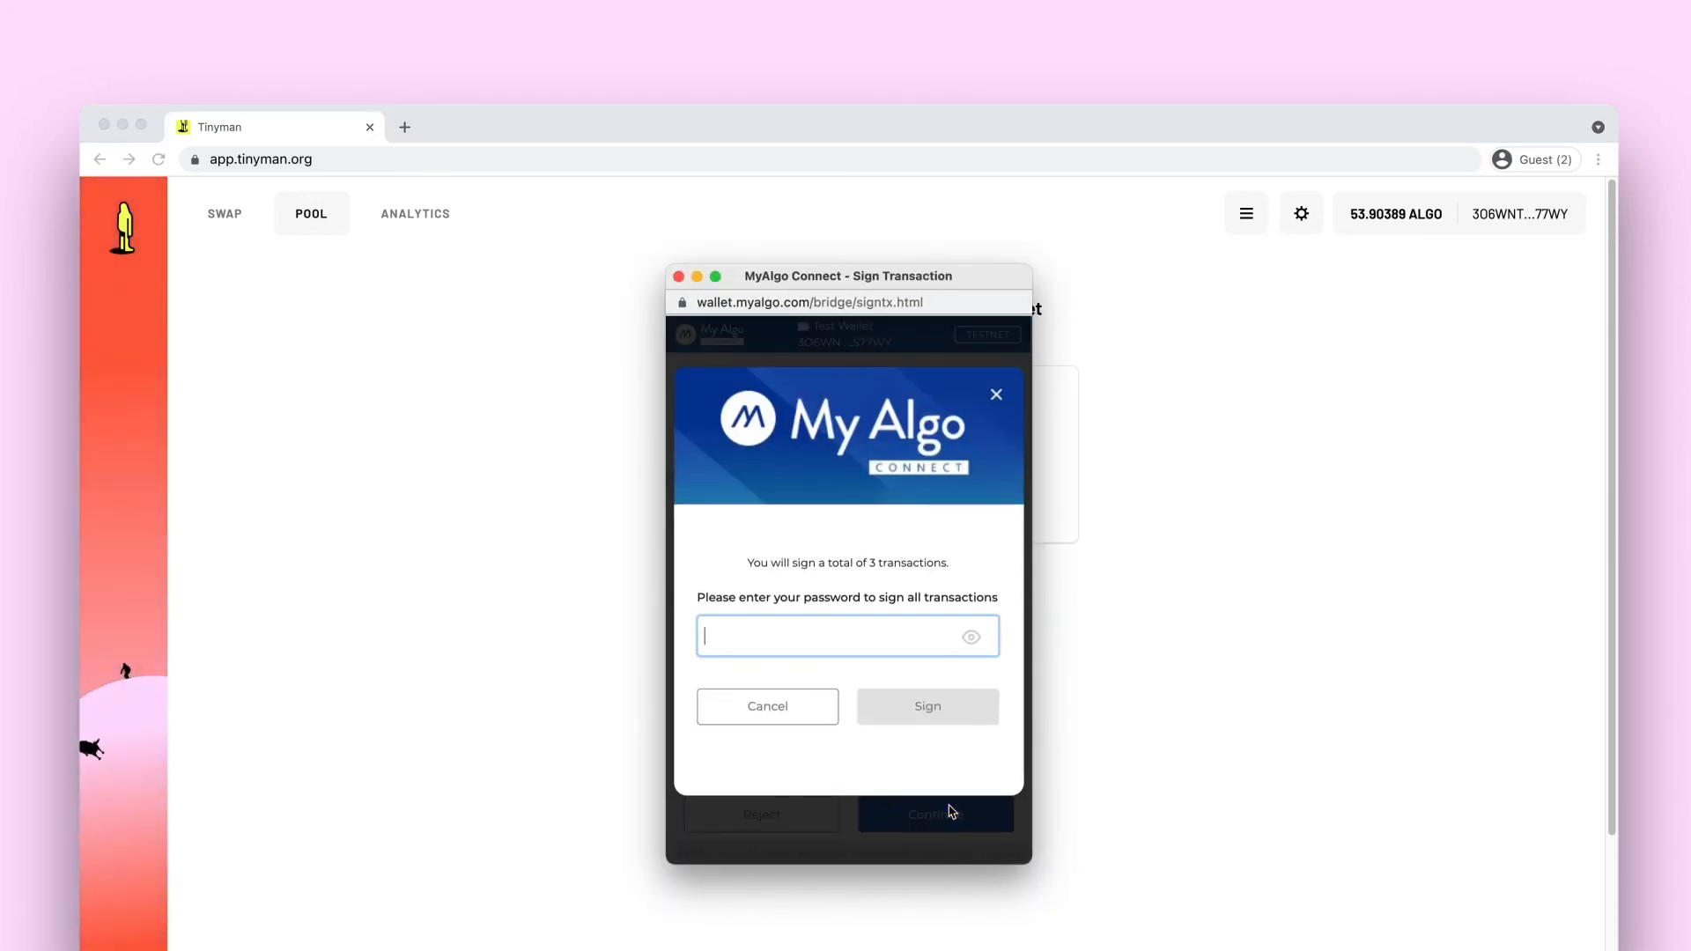
left_click(926, 706)
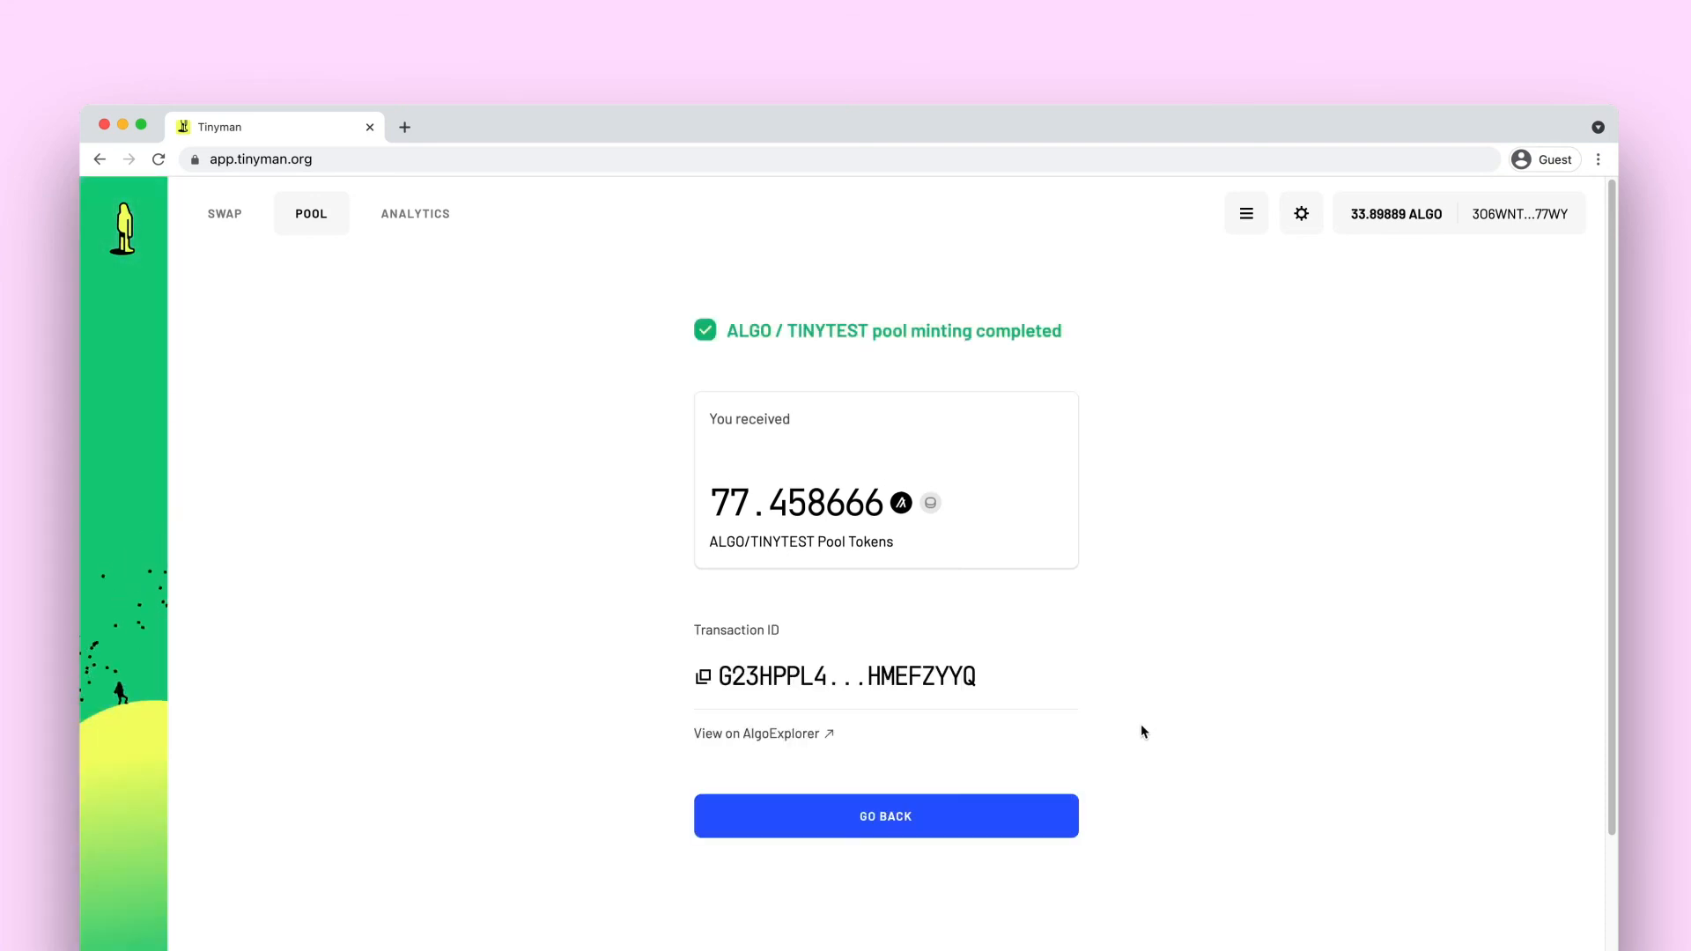
Step: Return to the pools overview, now listing TINYTEST / ALGO under Your liquidity
left_click(884, 816)
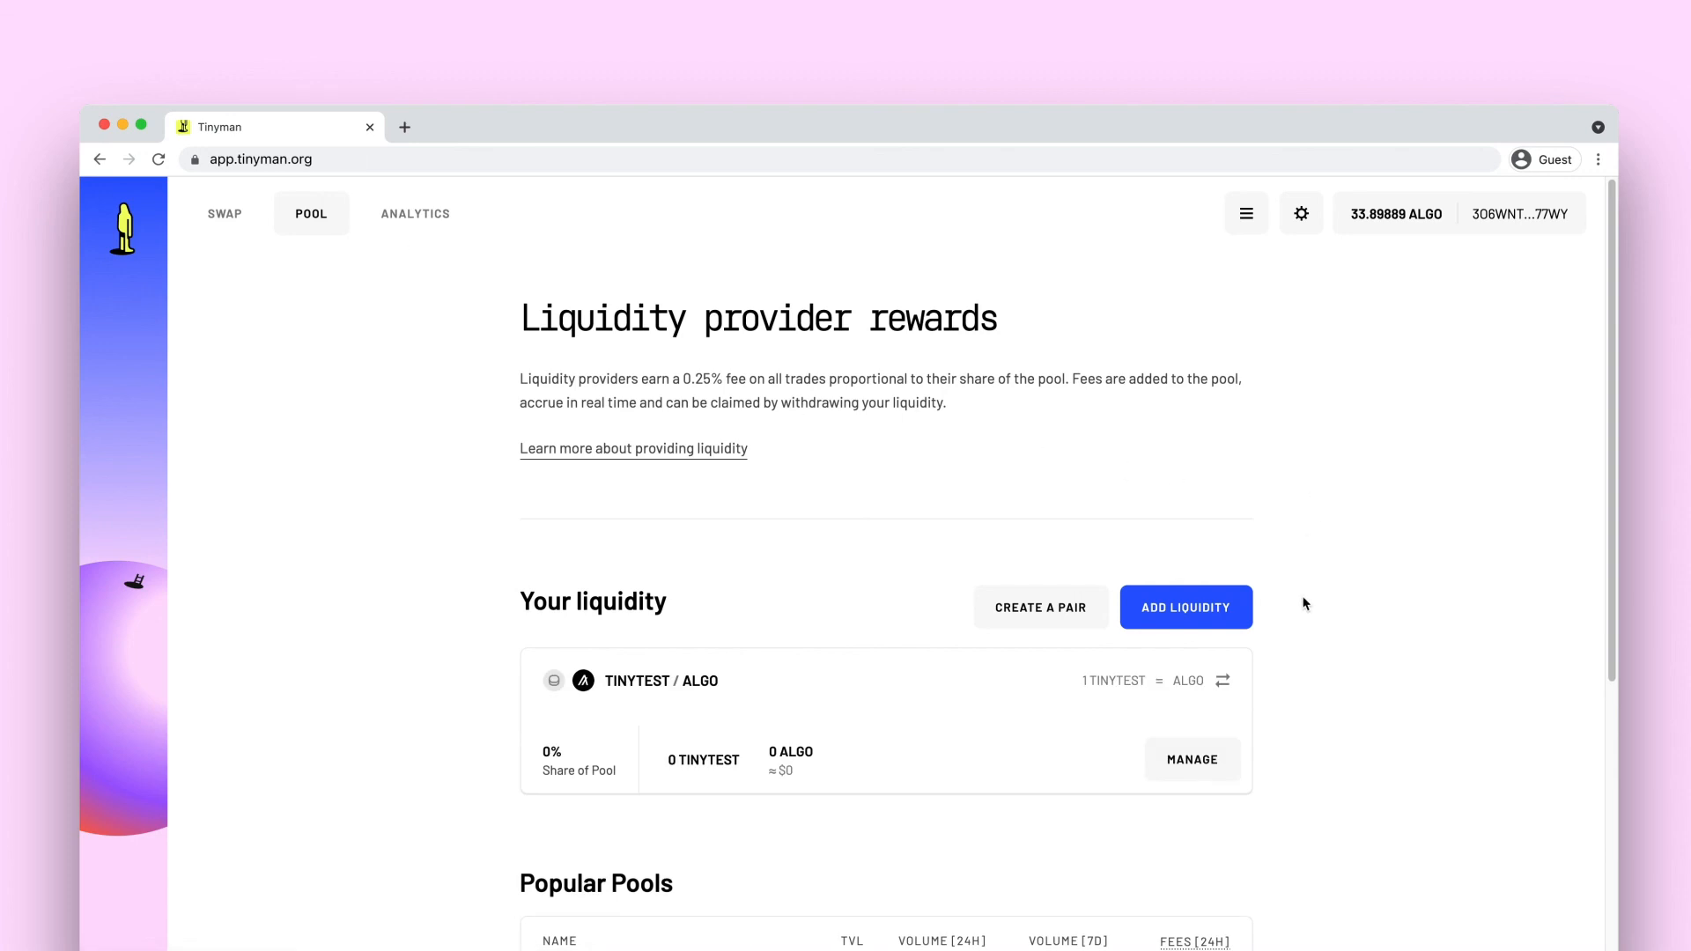
mouse_move(1297, 692)
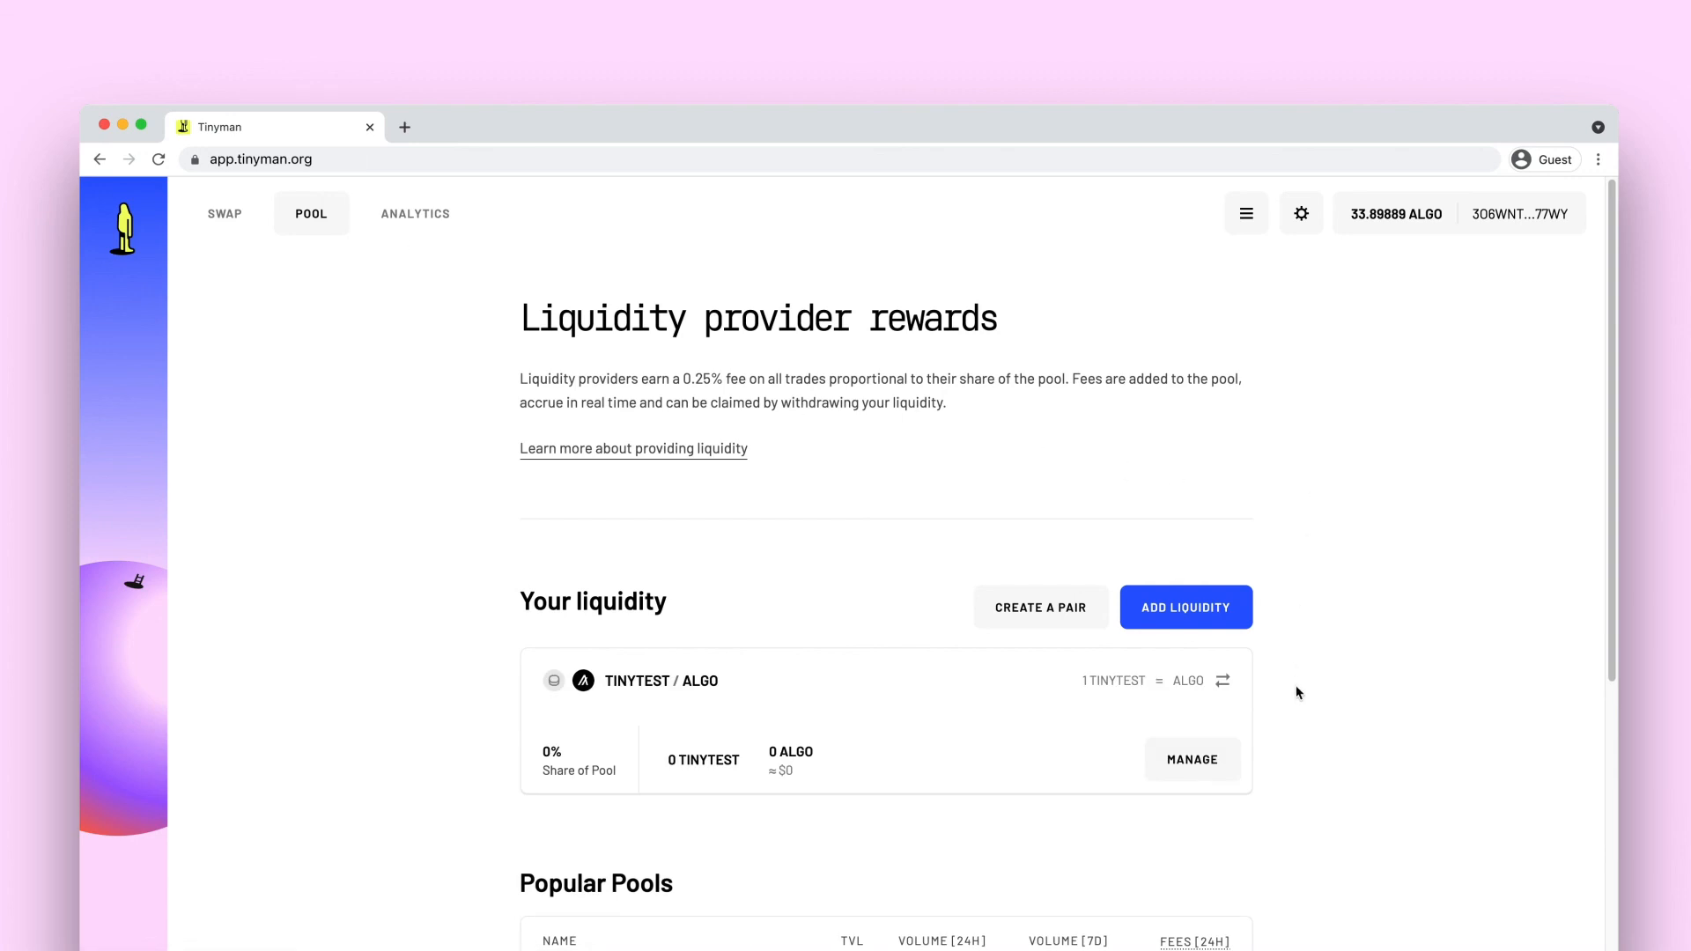